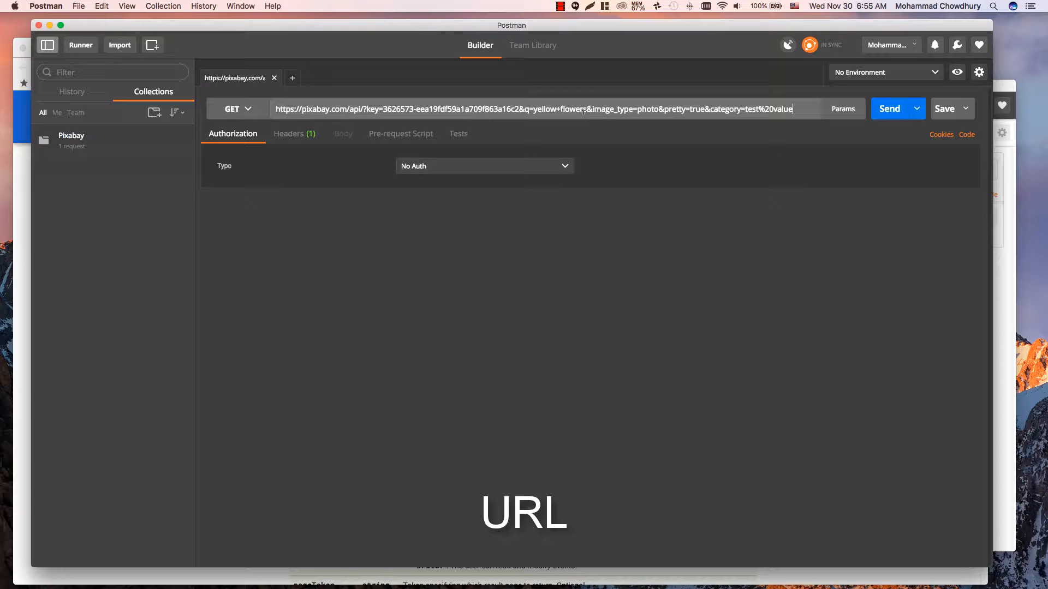
Start a new request from the earlier Pixabay suggestion and change the query from yellow to red flowers.
{"action": "left_click", "coordinate": [292, 77]}
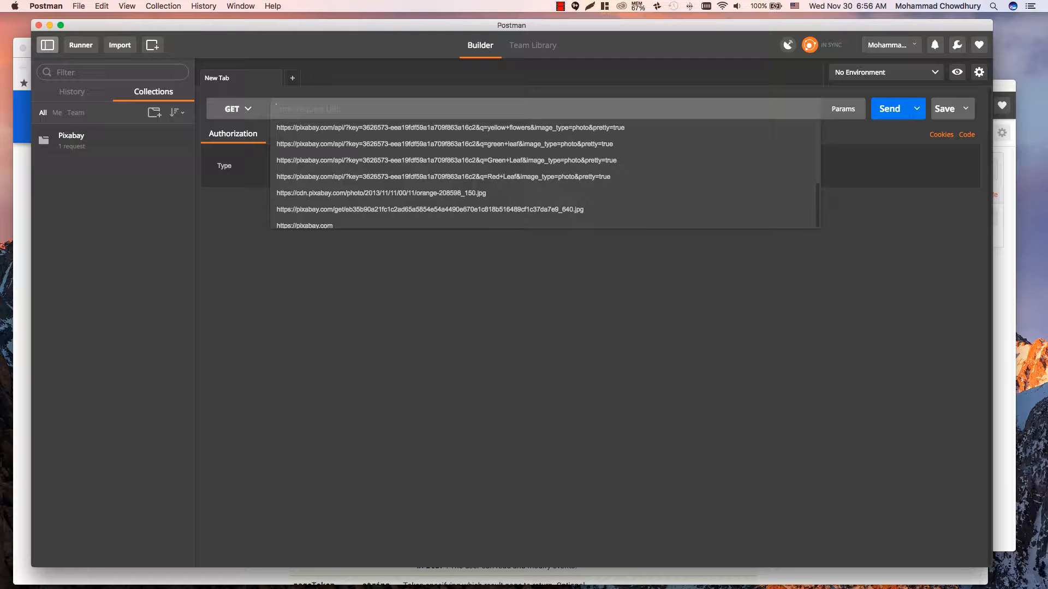
{"action": "type", "text": "pix"}
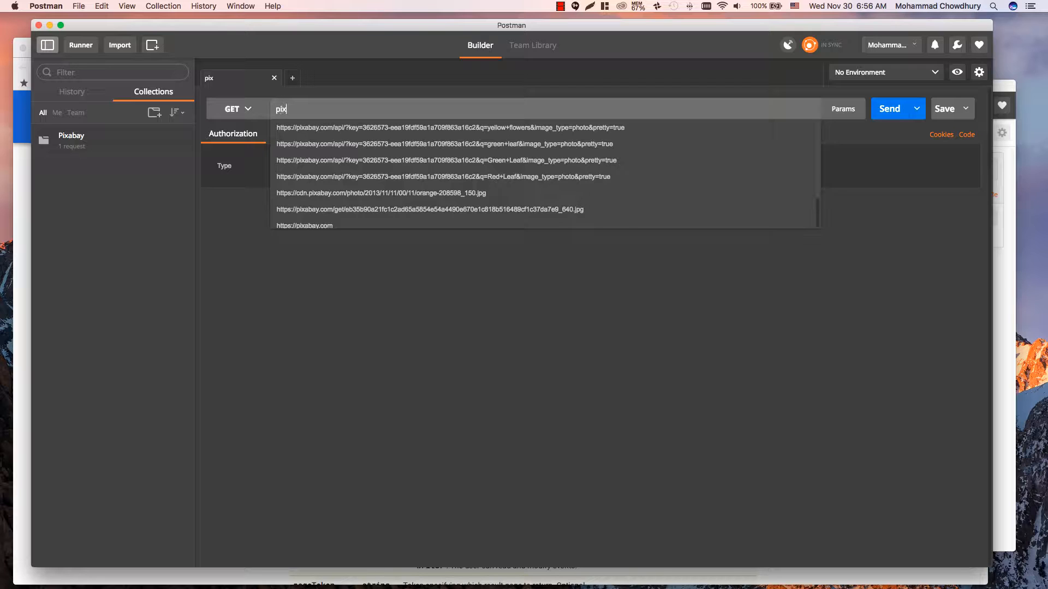
{"action": "left_click", "coordinate": [451, 128]}
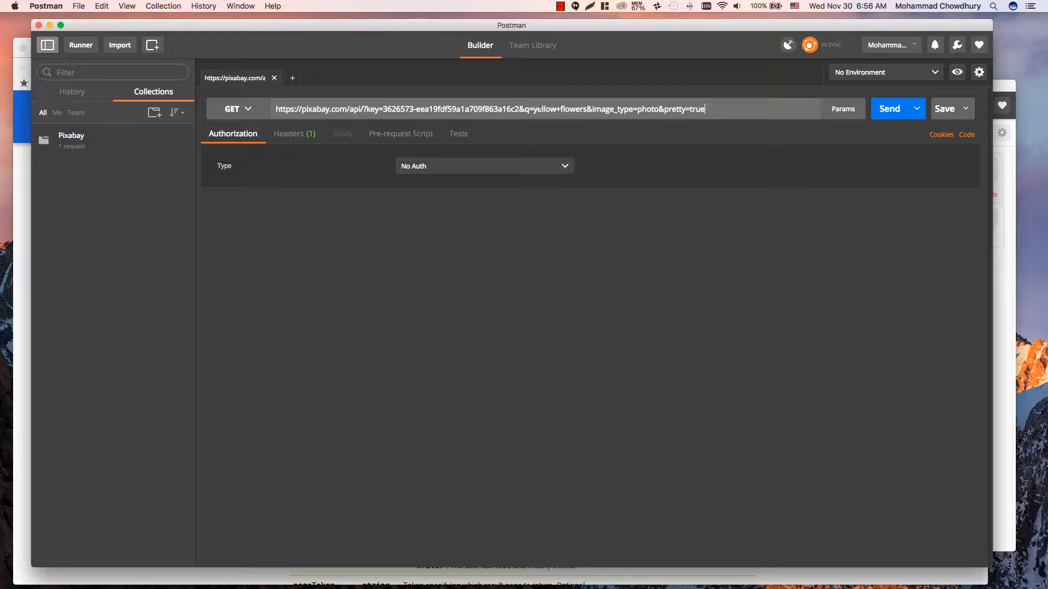
{"action": "double_click", "coordinate": [544, 109]}
{"action": "type", "text": "red"}
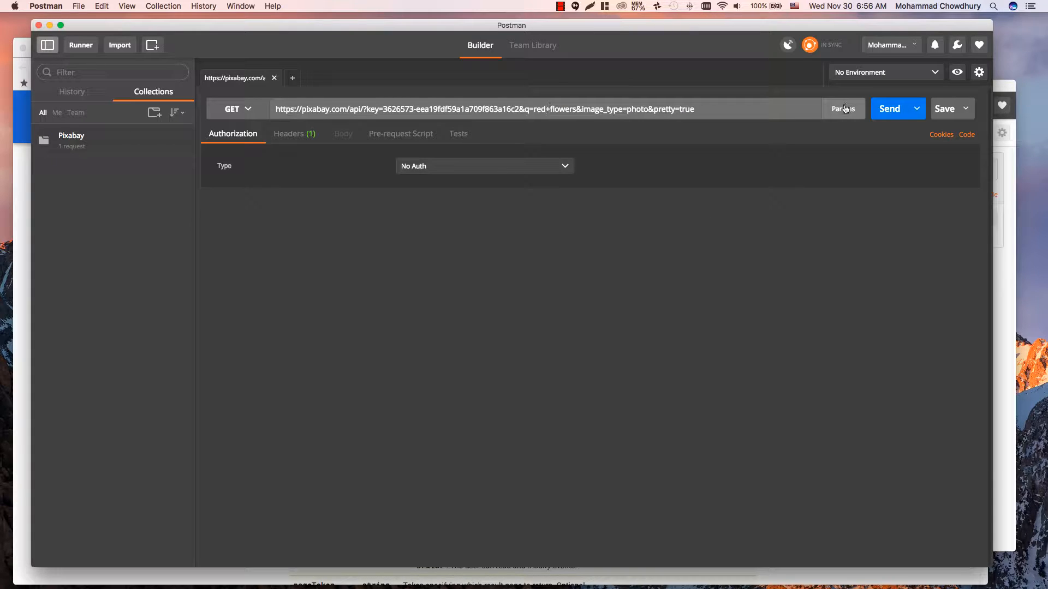
Add a query parameter 'category' with value 'natural pictures' in the Params table.
{"action": "left_click", "coordinate": [842, 109]}
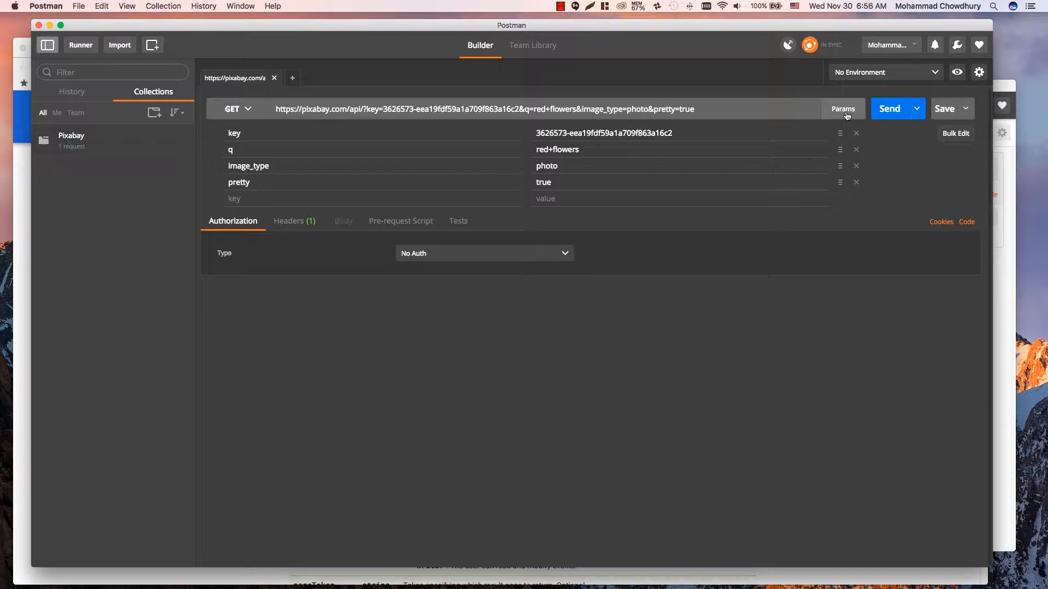
{"action": "mouse_move", "coordinate": [792, 272]}
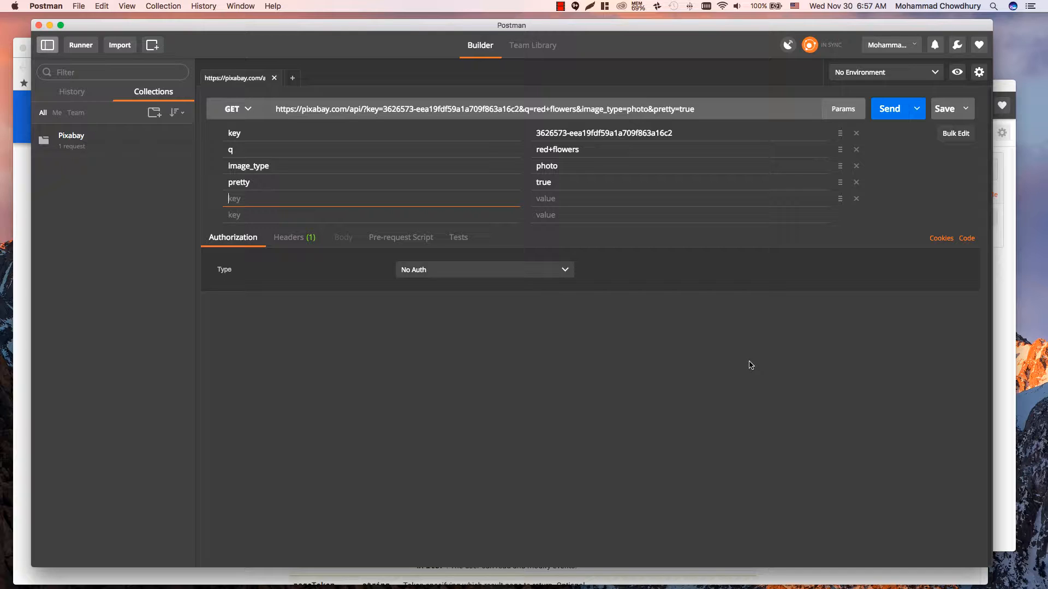
{"action": "type", "text": "categ"}
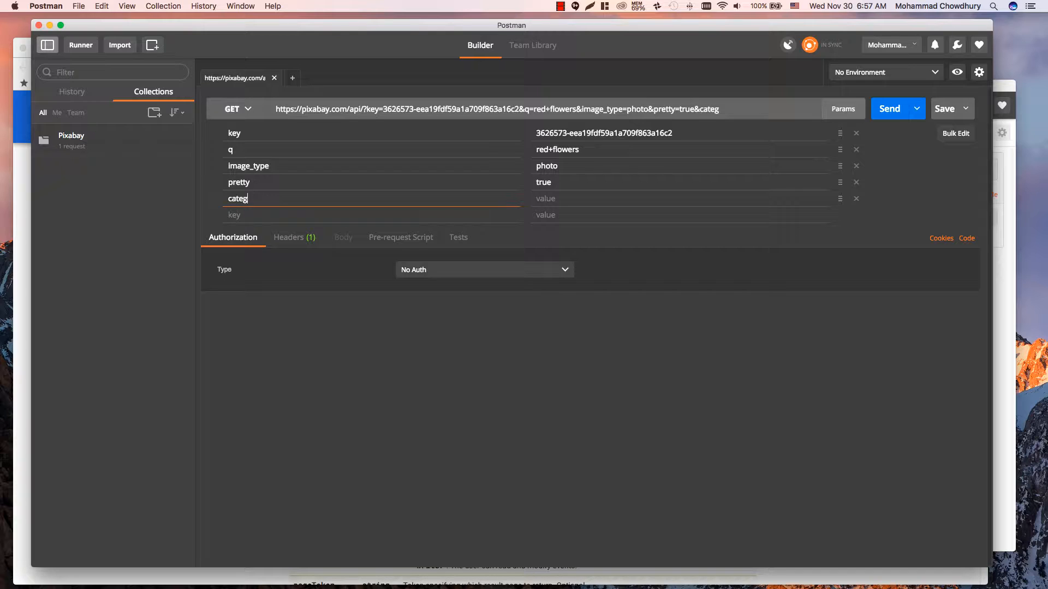
{"action": "type", "text": "ory"}
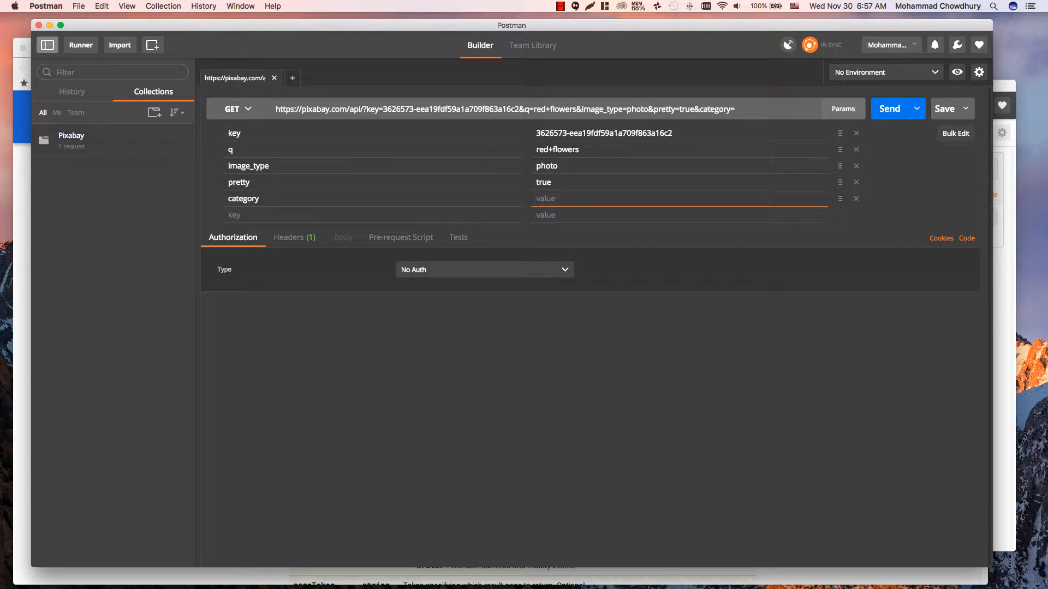
{"action": "type", "text": "natural pi"}
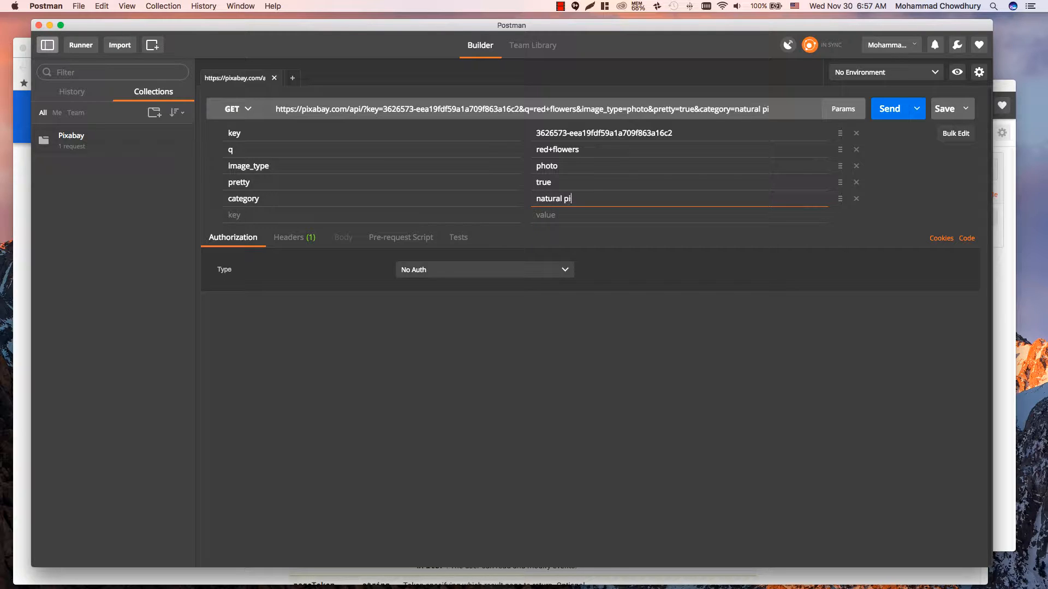
{"action": "type", "text": "ctures"}
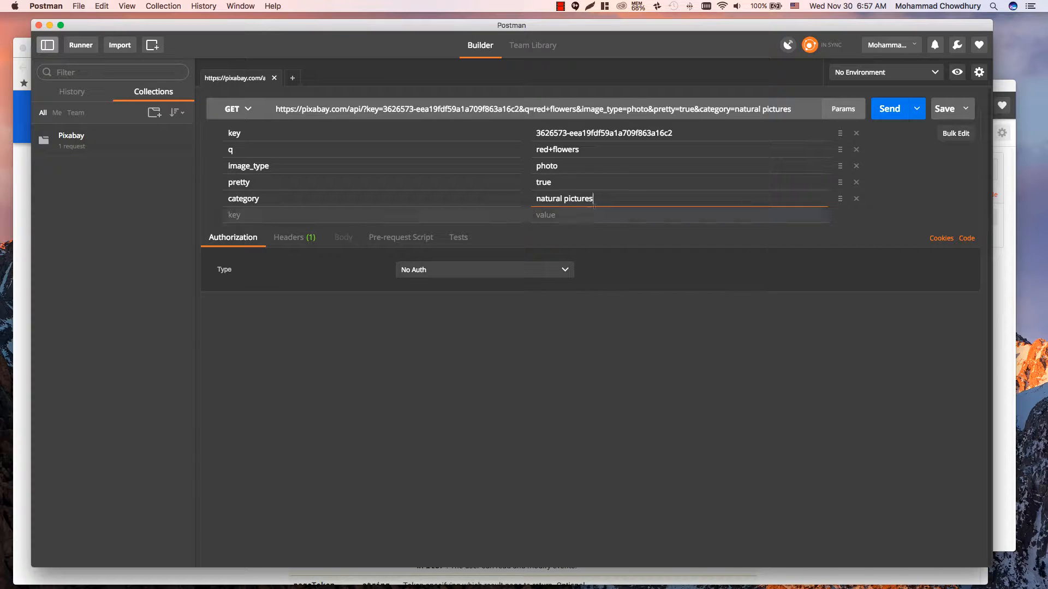
URL-encode the category value via EncodeURIComponent, then delete the category parameter.
{"action": "right_click", "coordinate": [564, 198]}
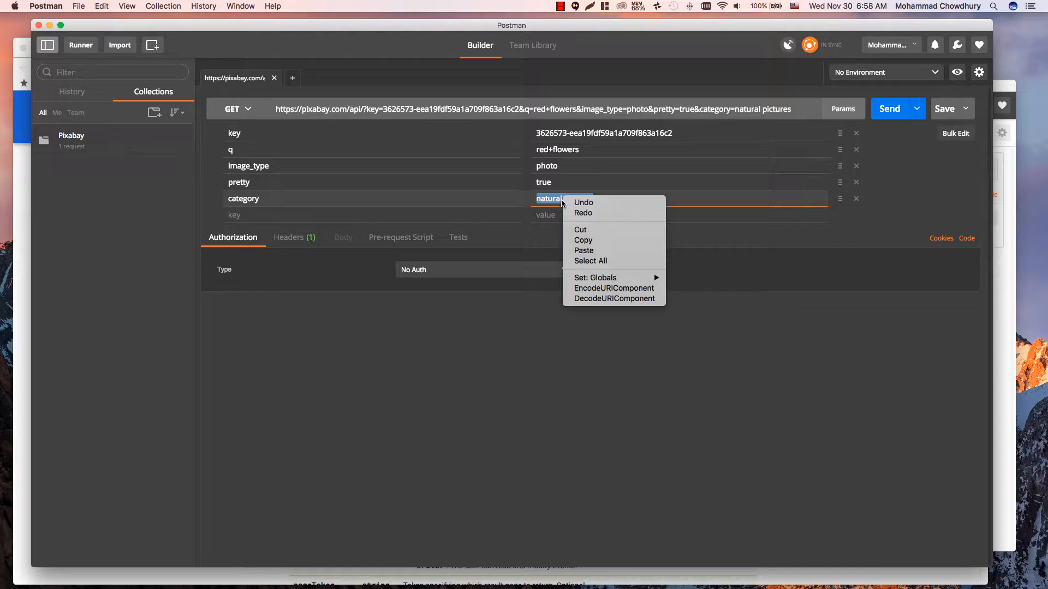
{"action": "mouse_move", "coordinate": [613, 288]}
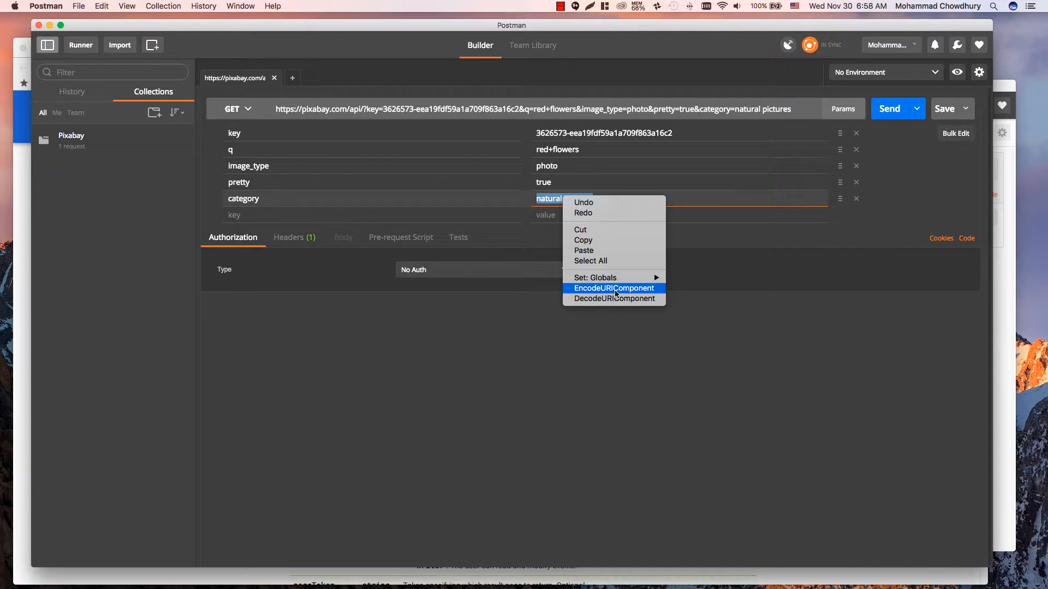
{"action": "mouse_move", "coordinate": [629, 292]}
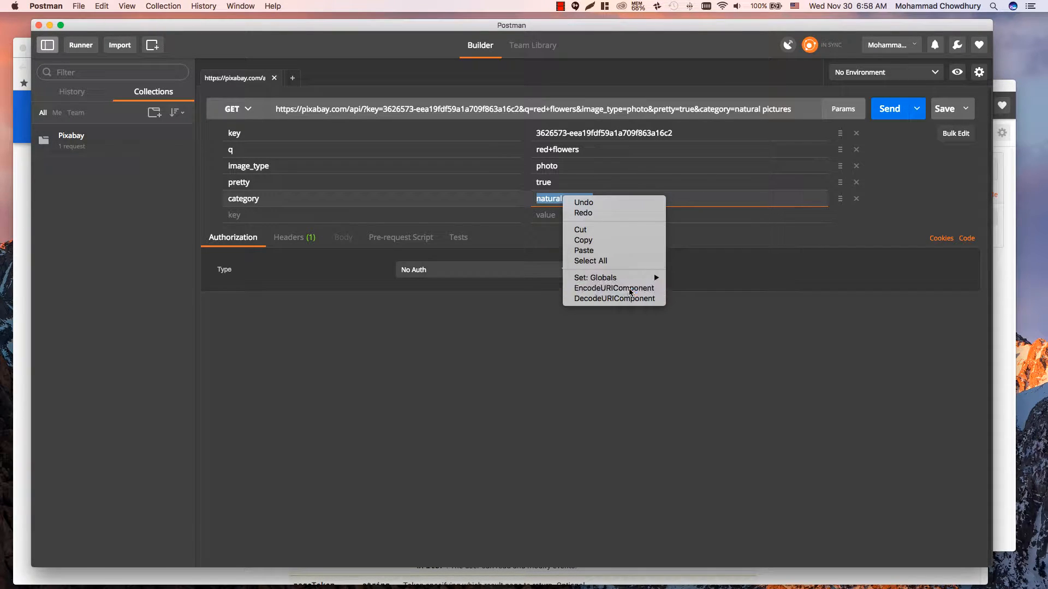
{"action": "left_click", "coordinate": [613, 288]}
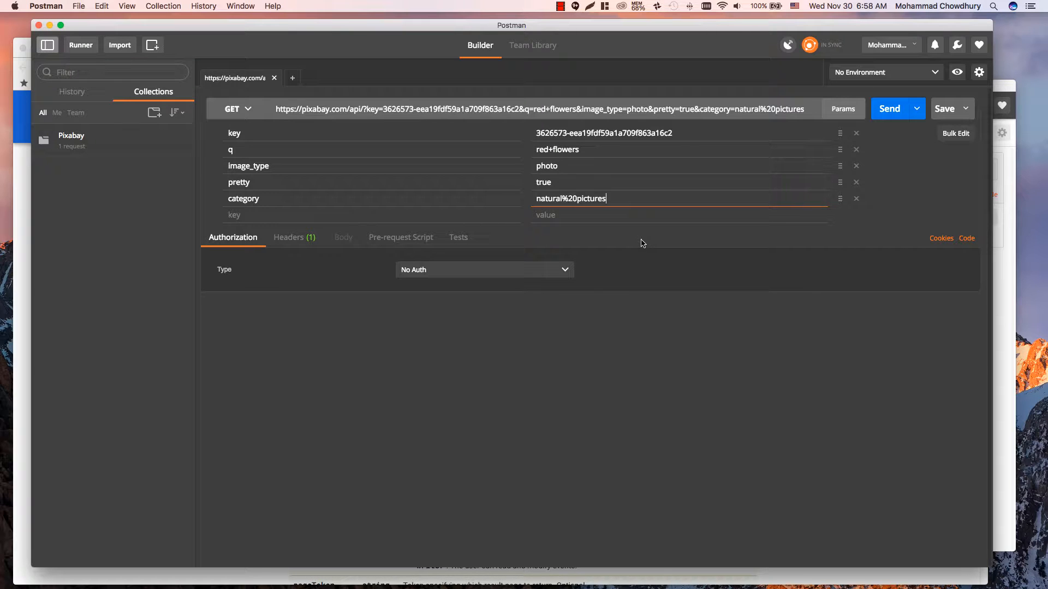
{"action": "mouse_move", "coordinate": [653, 237]}
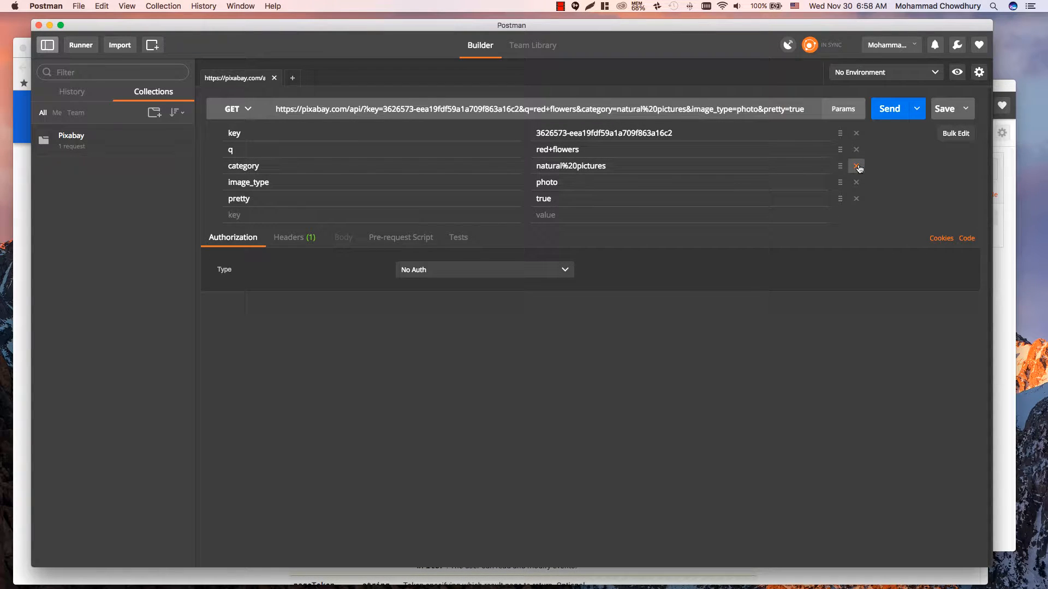
{"action": "left_click", "coordinate": [856, 166]}
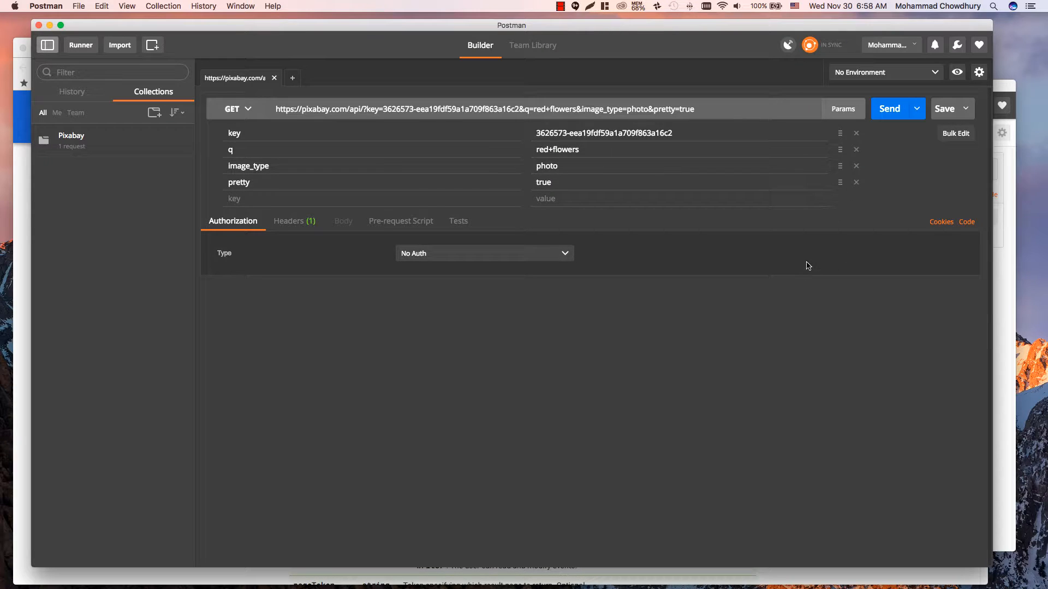
Add a Content-Type header set to application/json from the autocomplete suggestions.
{"action": "left_click", "coordinate": [842, 109]}
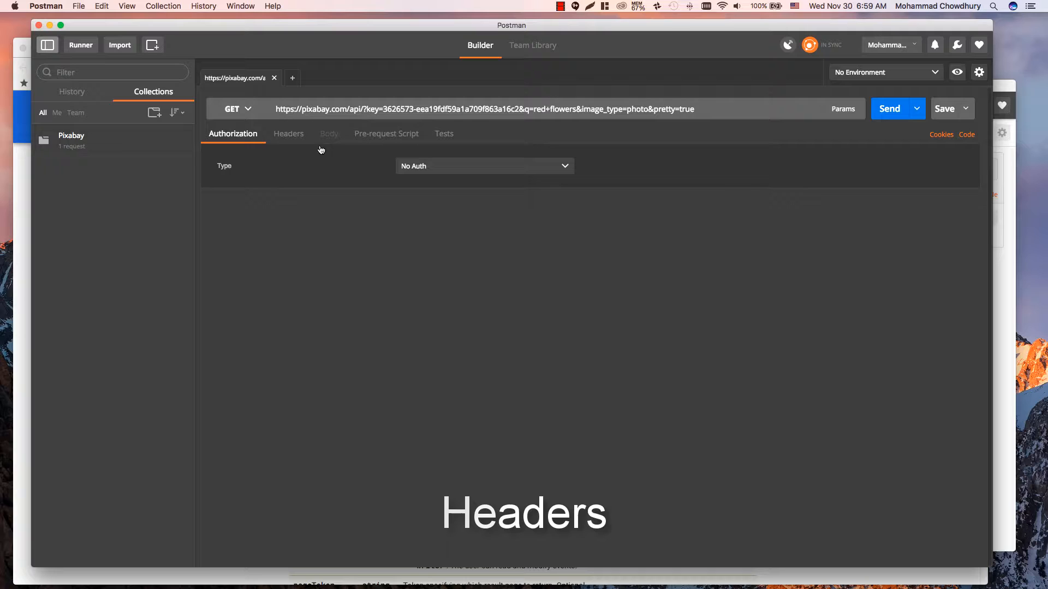
{"action": "left_click", "coordinate": [288, 133]}
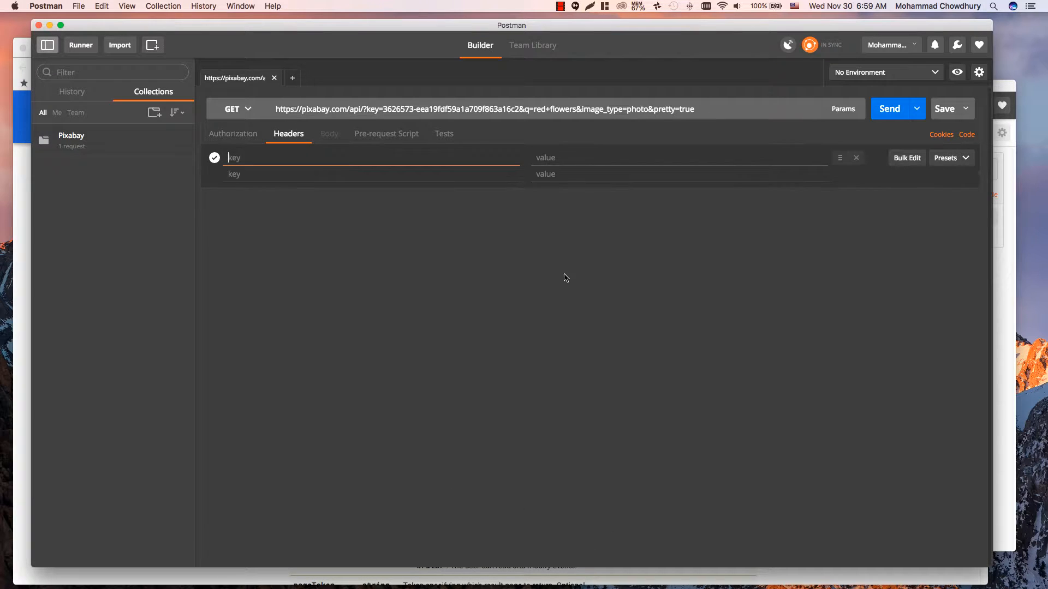
{"action": "mouse_move", "coordinate": [573, 275]}
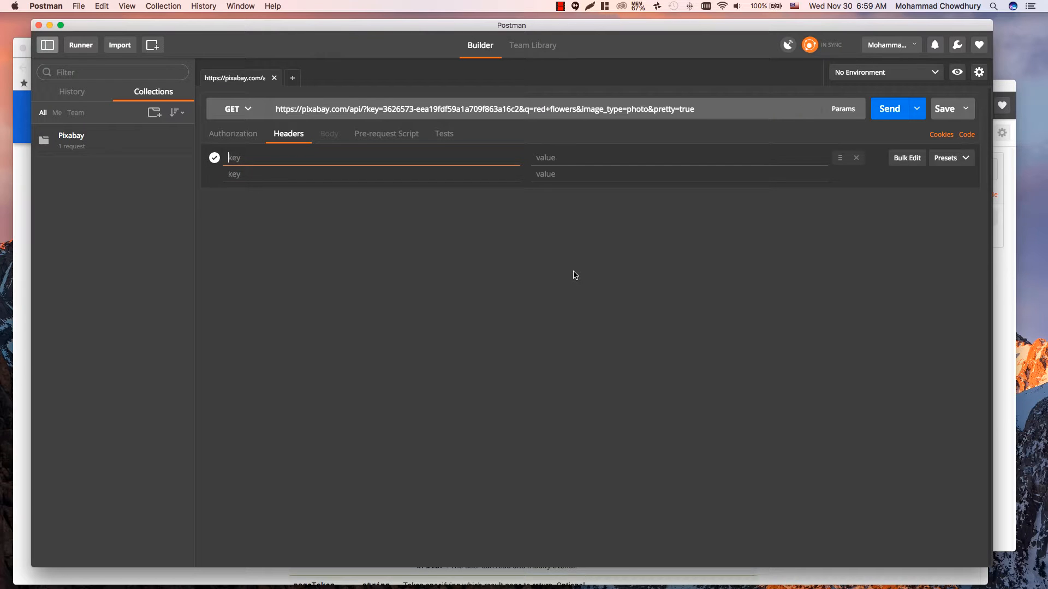
{"action": "type", "text": "content"}
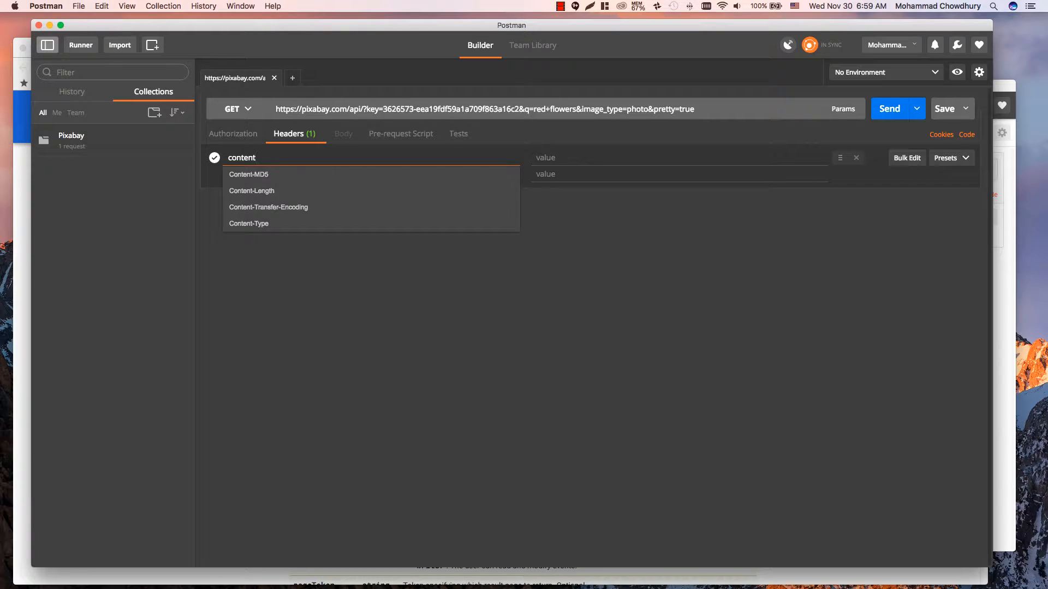
{"action": "left_click", "coordinate": [248, 223]}
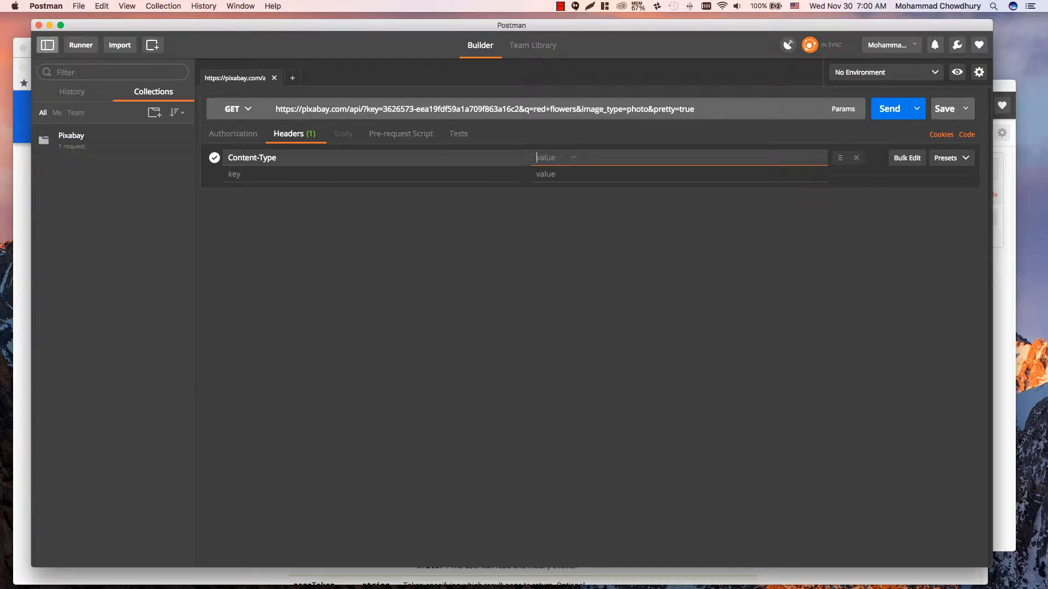
{"action": "type", "text": "a"}
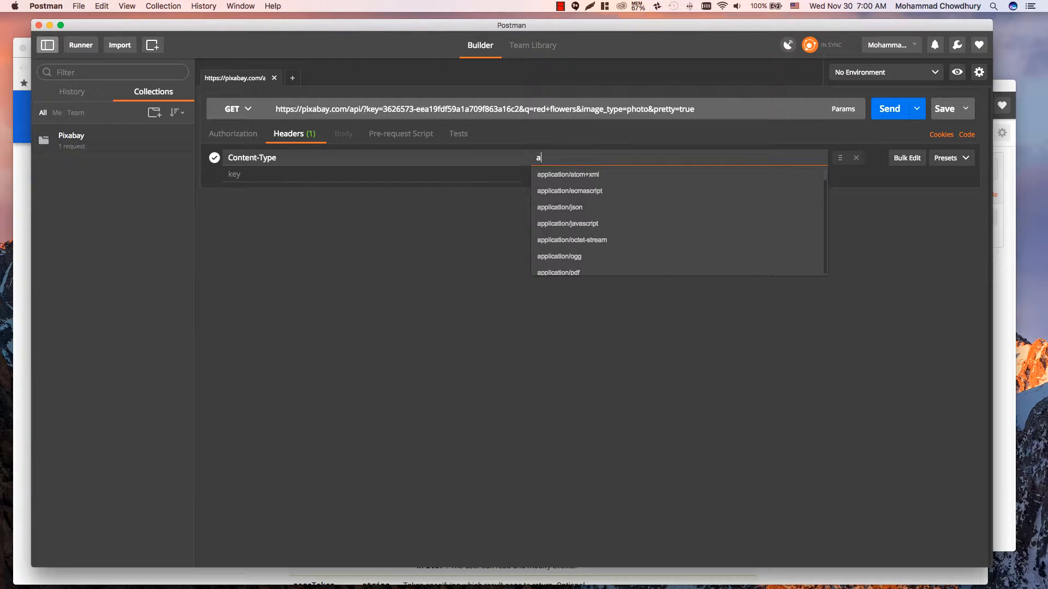
{"action": "type", "text": "pp"}
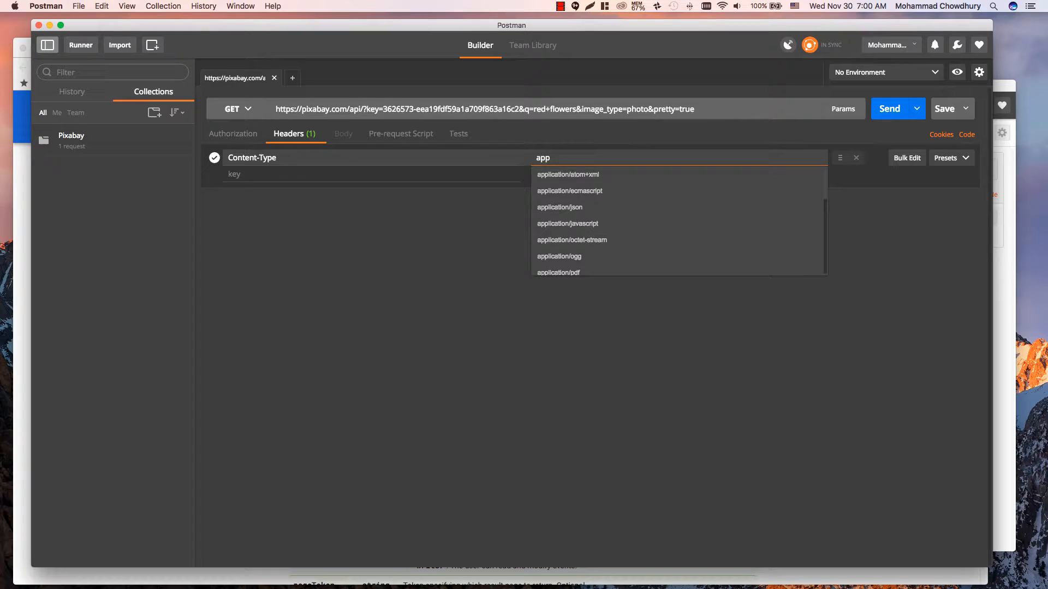
{"action": "left_click", "coordinate": [558, 207]}
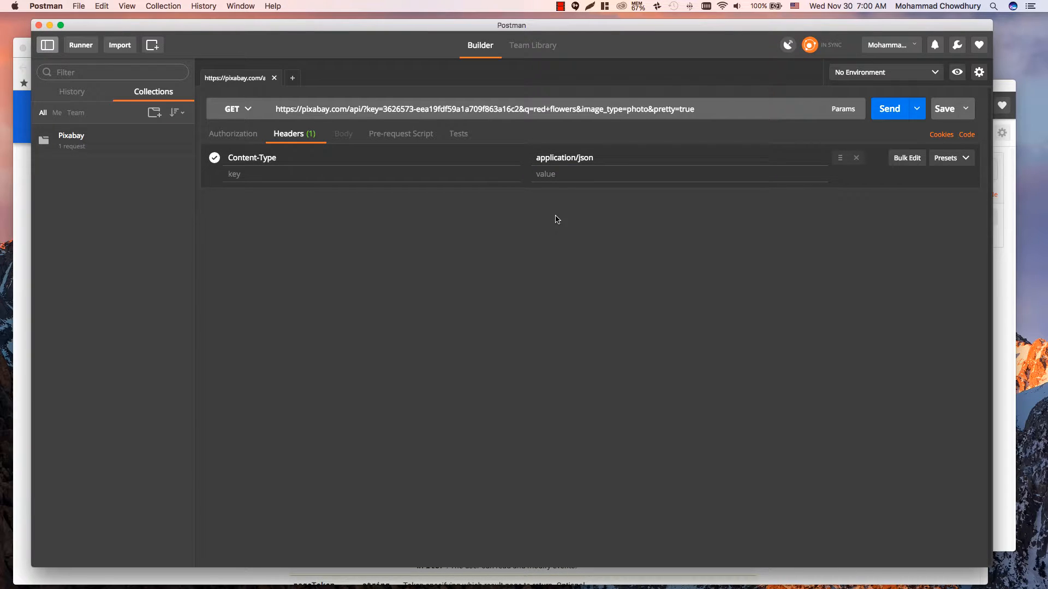
{"action": "mouse_move", "coordinate": [676, 293]}
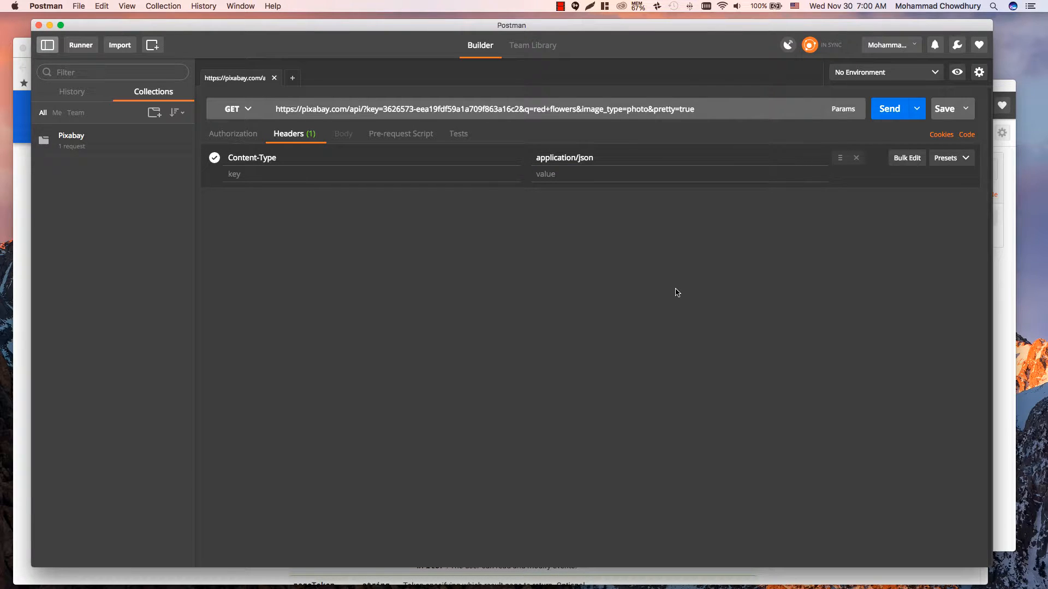
{"action": "mouse_move", "coordinate": [1005, 321]}
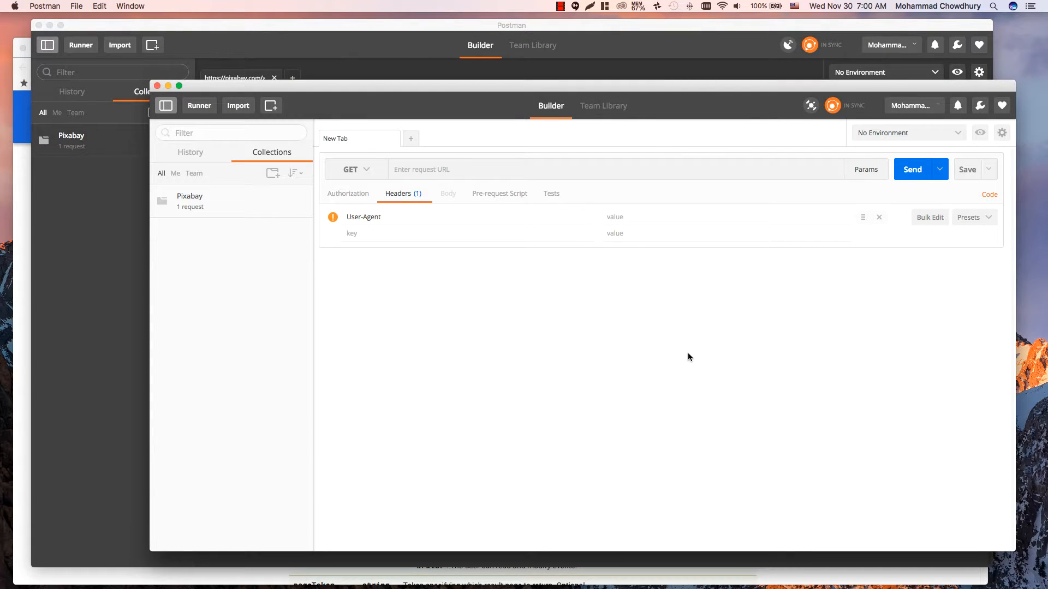
{"action": "mouse_move", "coordinate": [475, 275]}
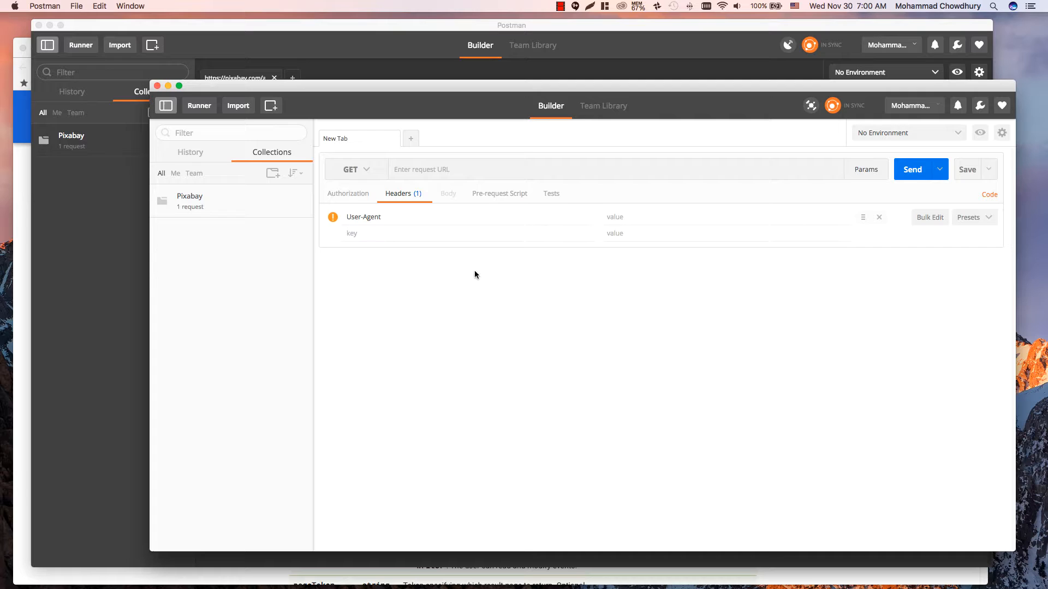
{"action": "mouse_move", "coordinate": [327, 230]}
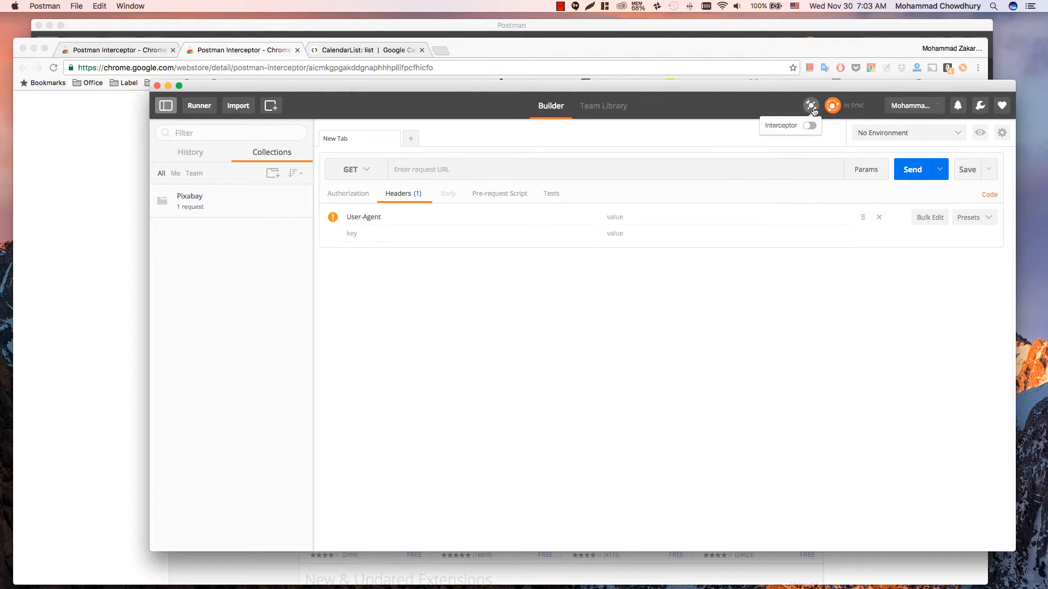
Switch Interceptor on and return to the Pixabay request window.
{"action": "left_click", "coordinate": [810, 126]}
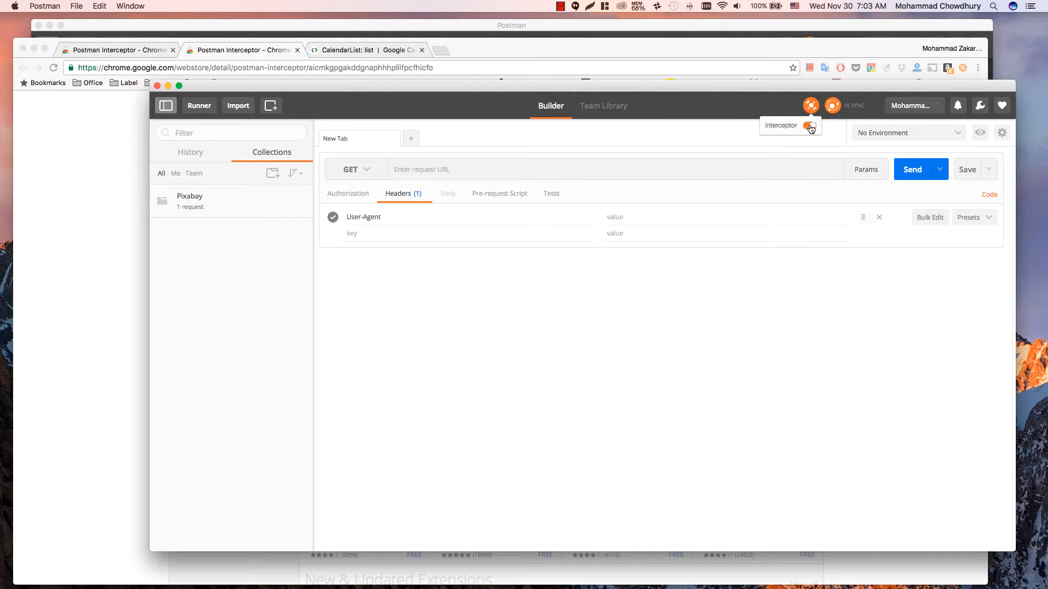
{"action": "left_click", "coordinate": [811, 125]}
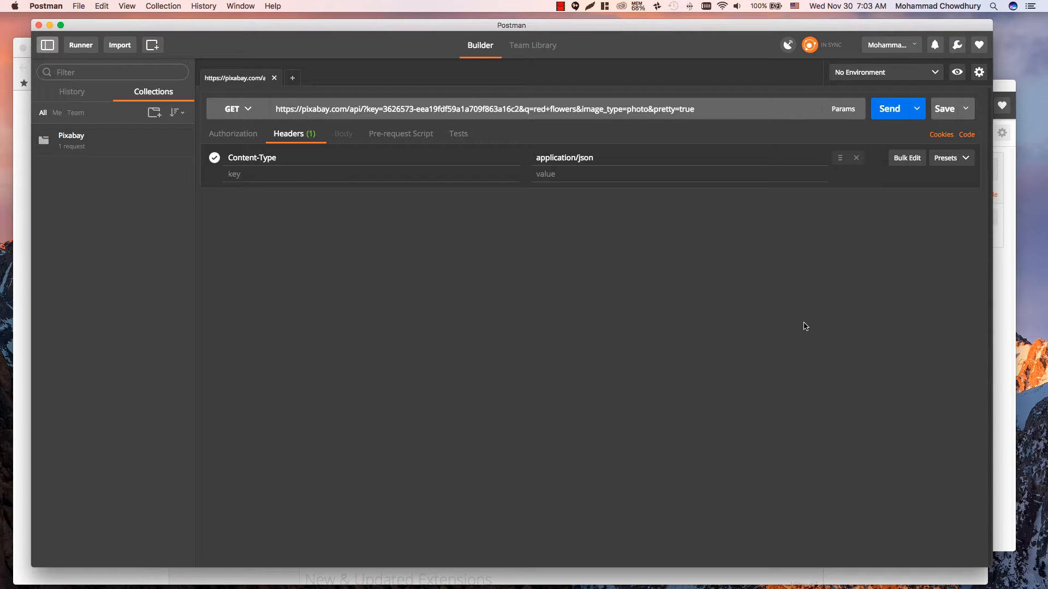
{"action": "mouse_move", "coordinate": [880, 379]}
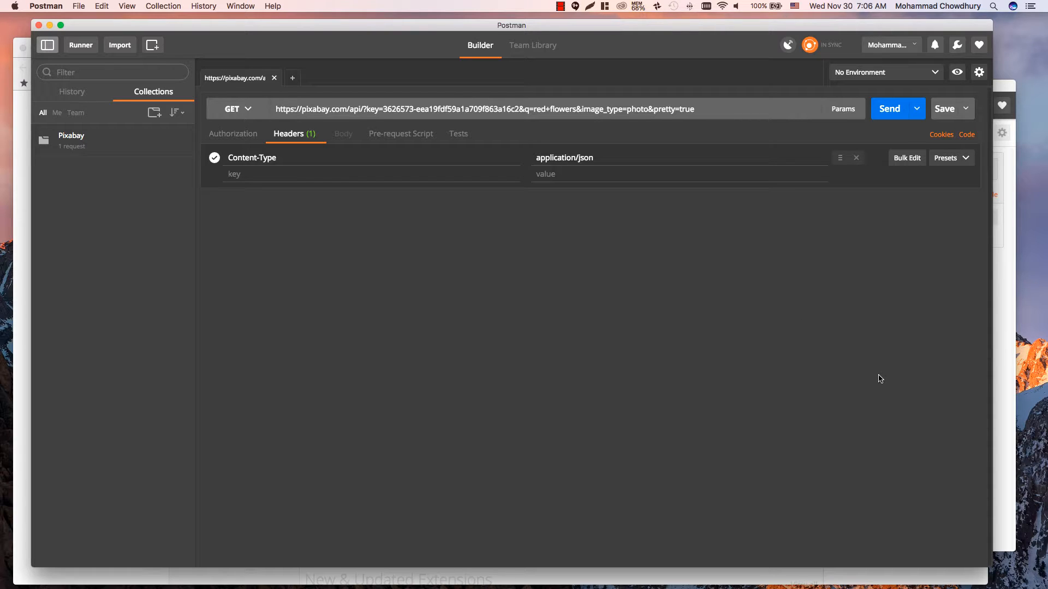
Bring up the header presets manager from the Presets dropdown, currently empty.
{"action": "left_click", "coordinate": [950, 157]}
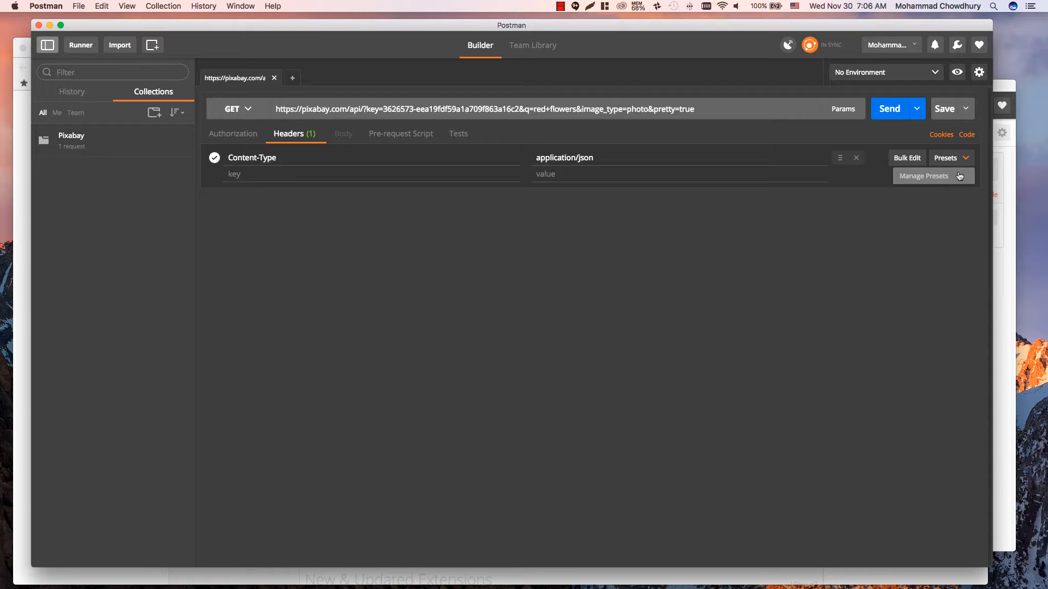
{"action": "left_click", "coordinate": [924, 176]}
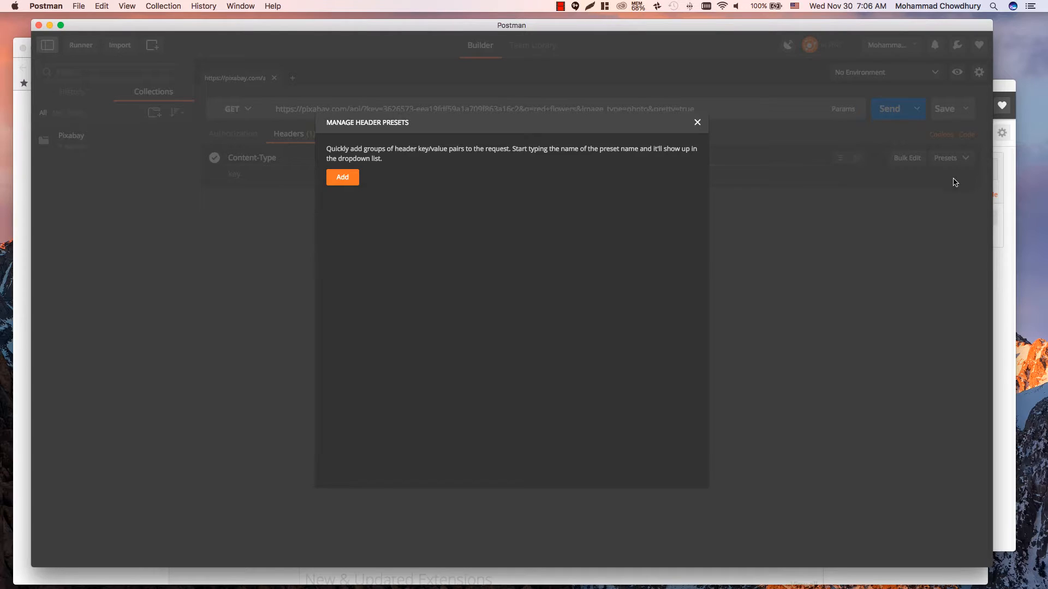
{"action": "mouse_move", "coordinate": [341, 177]}
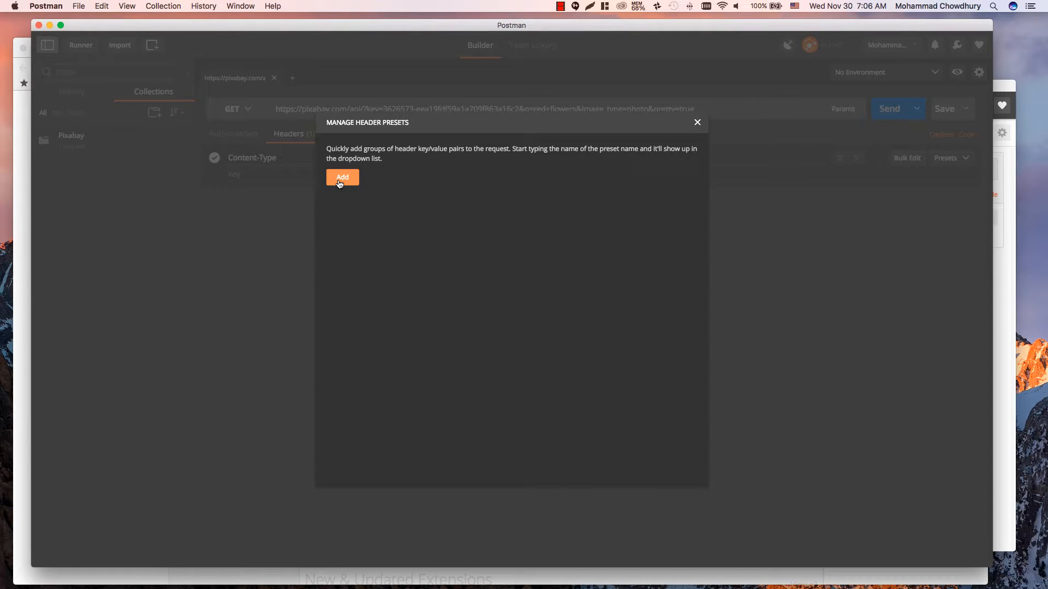
Create a 'JSON Header' preset with Content-Type application/json and close the manager.
{"action": "left_click", "coordinate": [342, 177]}
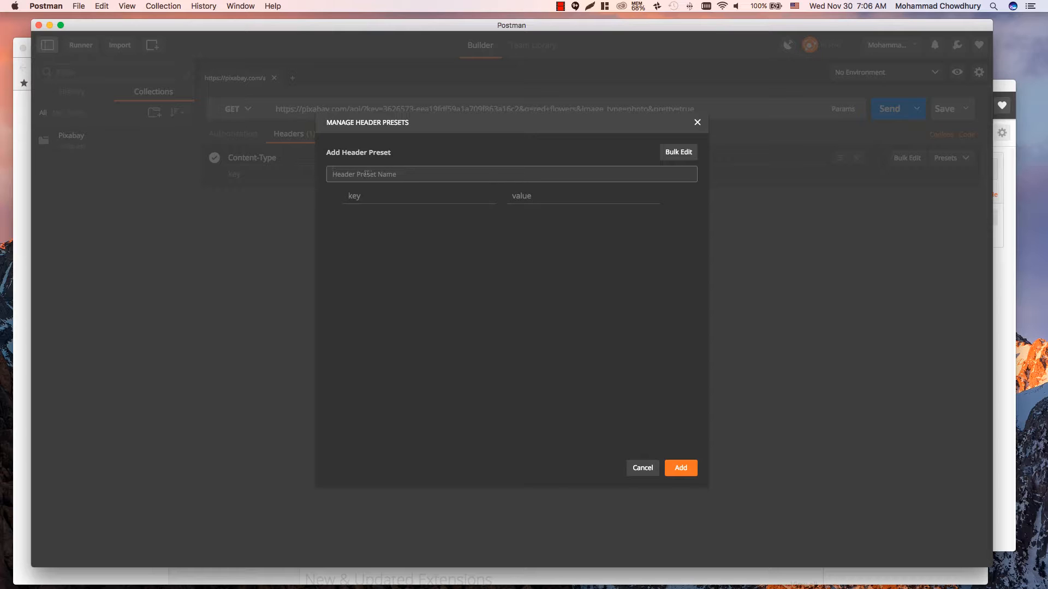
{"action": "type", "text": "JSON"}
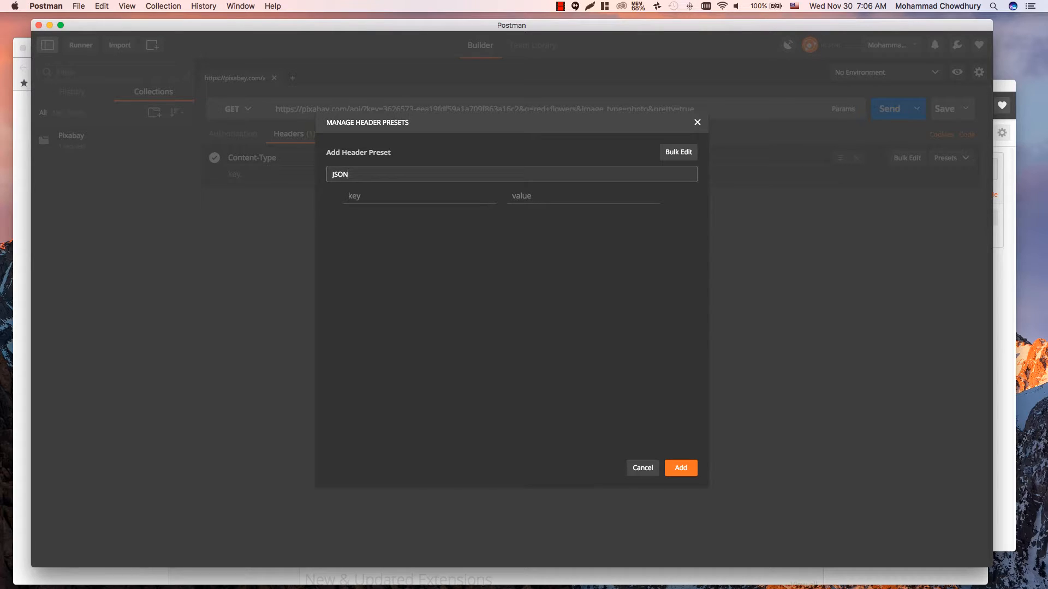
{"action": "type", "text": "Header"}
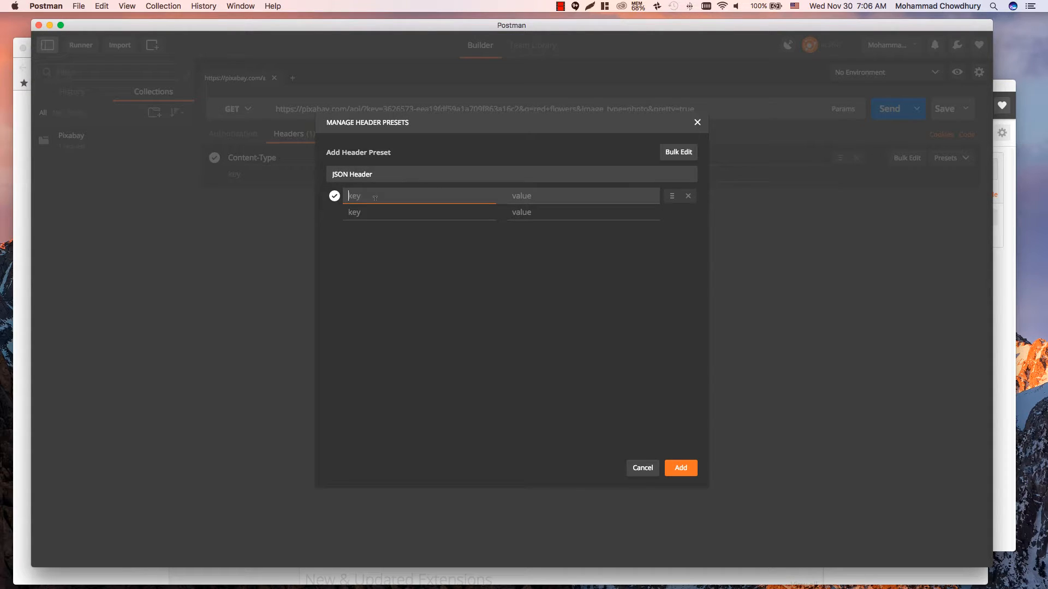
{"action": "type", "text": "Content-Type"}
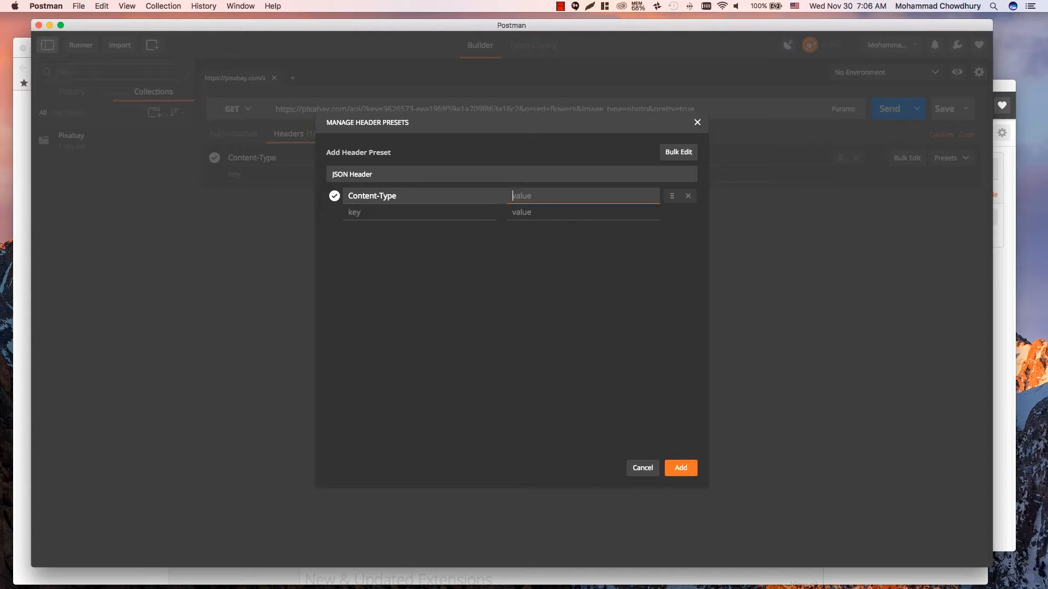
{"action": "type", "text": "app"}
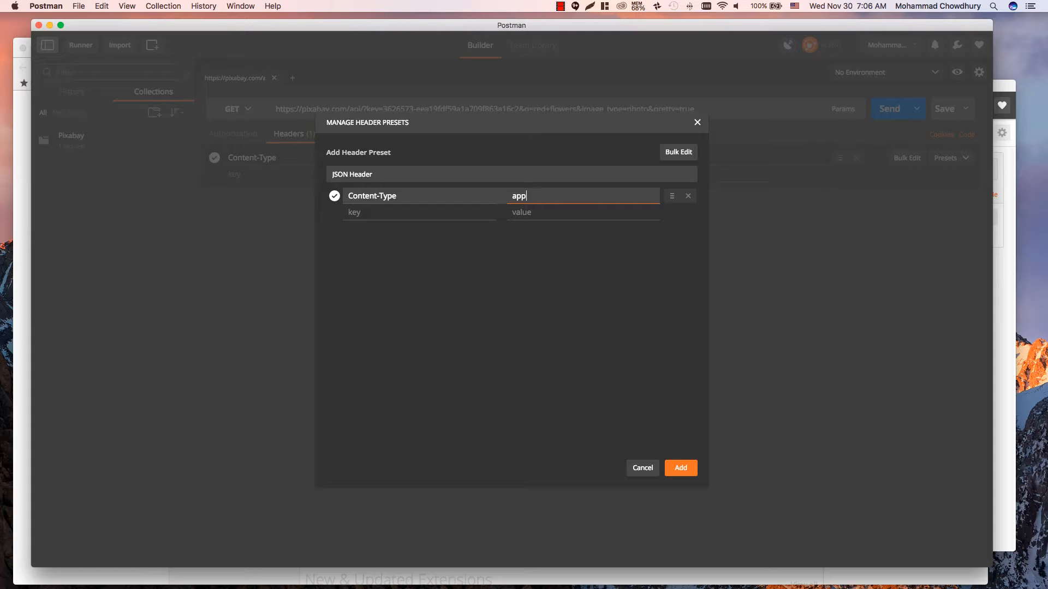
{"action": "type", "text": "lication"}
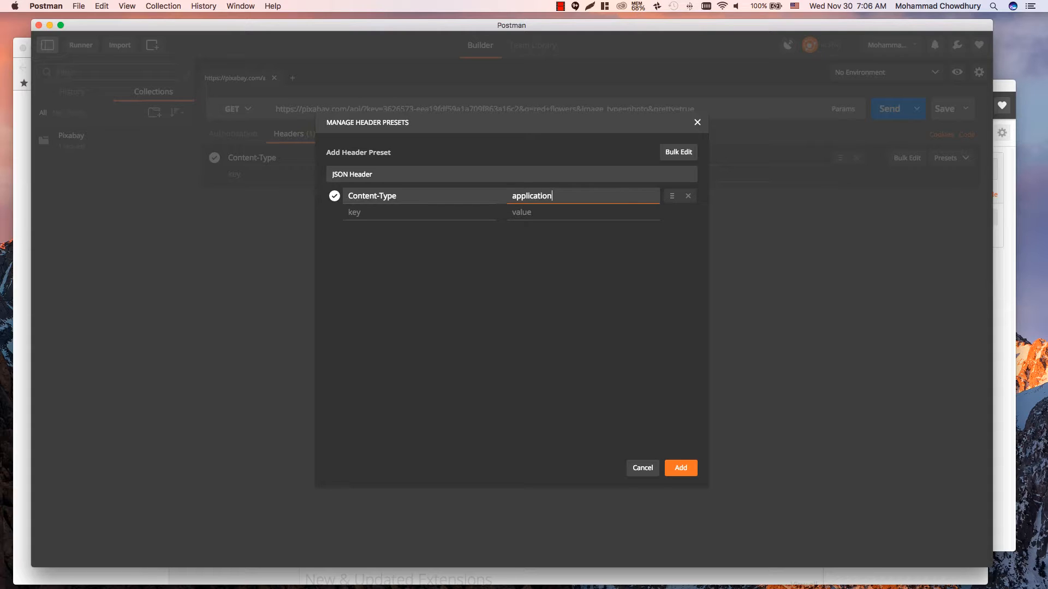
{"action": "type", "text": "/json"}
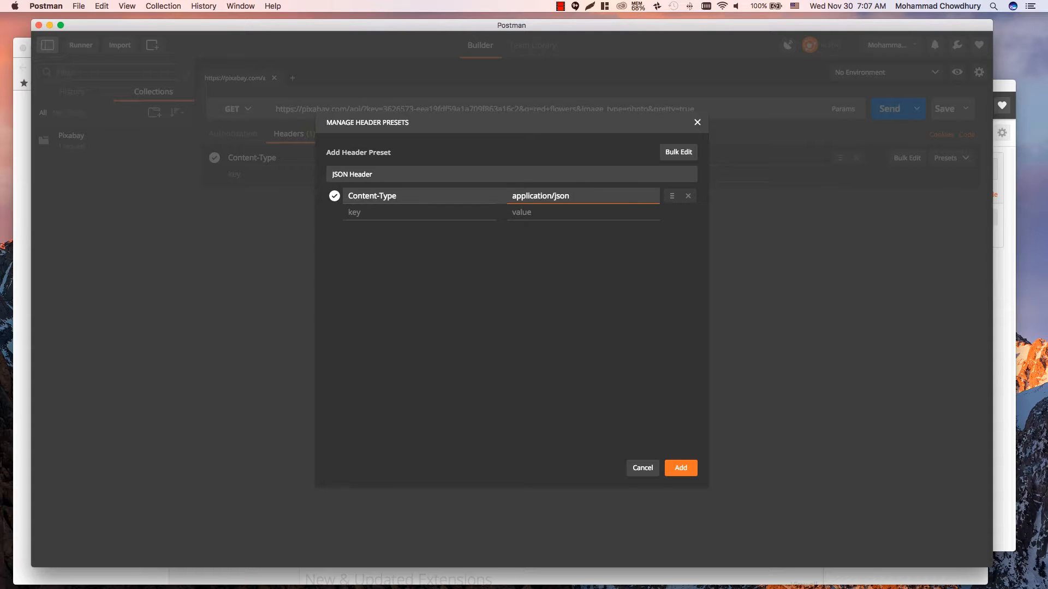
{"action": "left_click", "coordinate": [680, 469]}
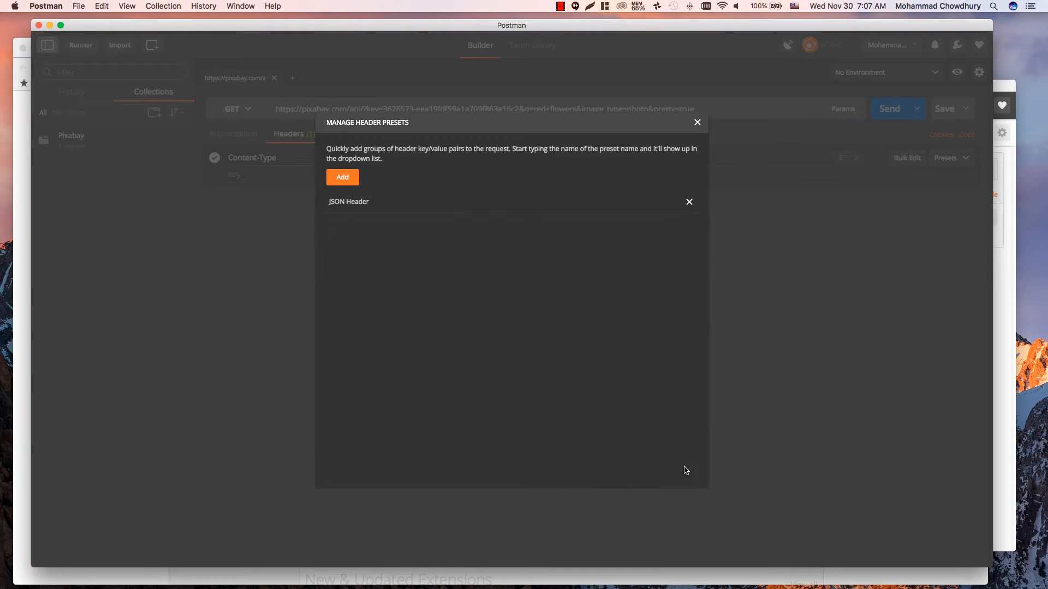
{"action": "mouse_move", "coordinate": [697, 126]}
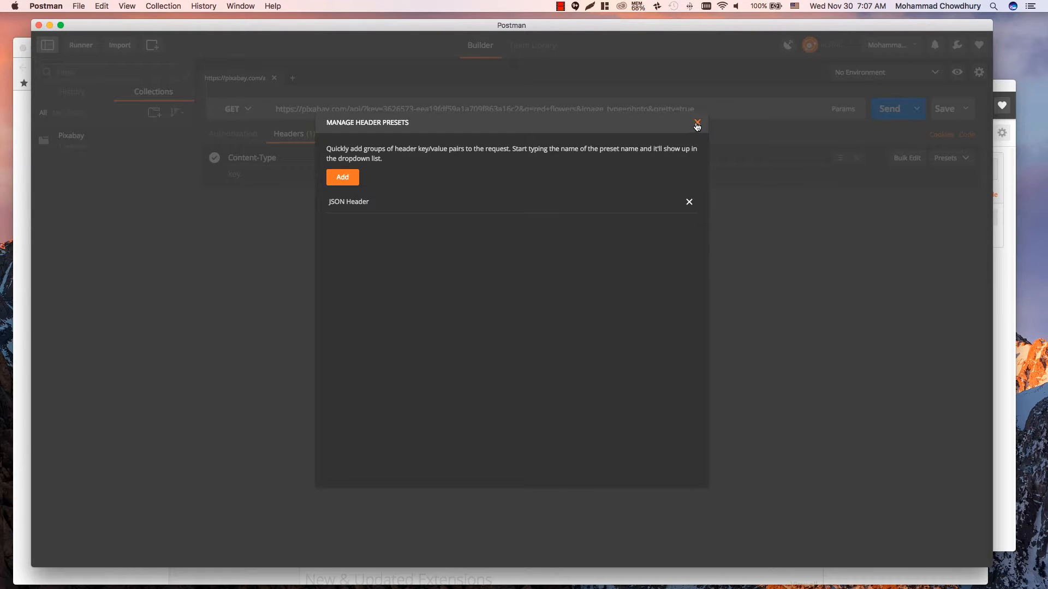
{"action": "left_click", "coordinate": [697, 124]}
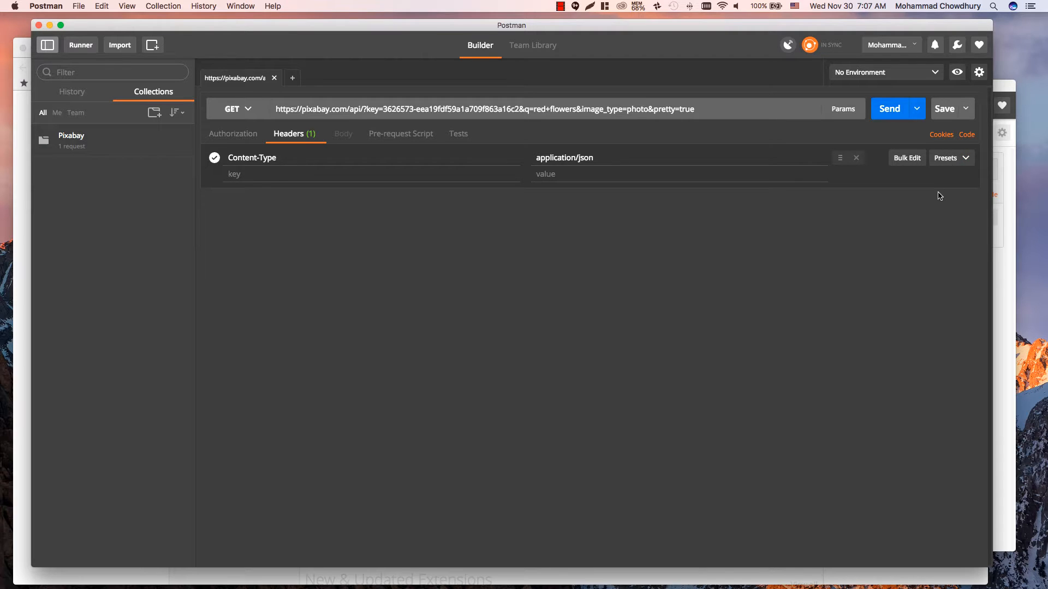
{"action": "mouse_move", "coordinate": [833, 341]}
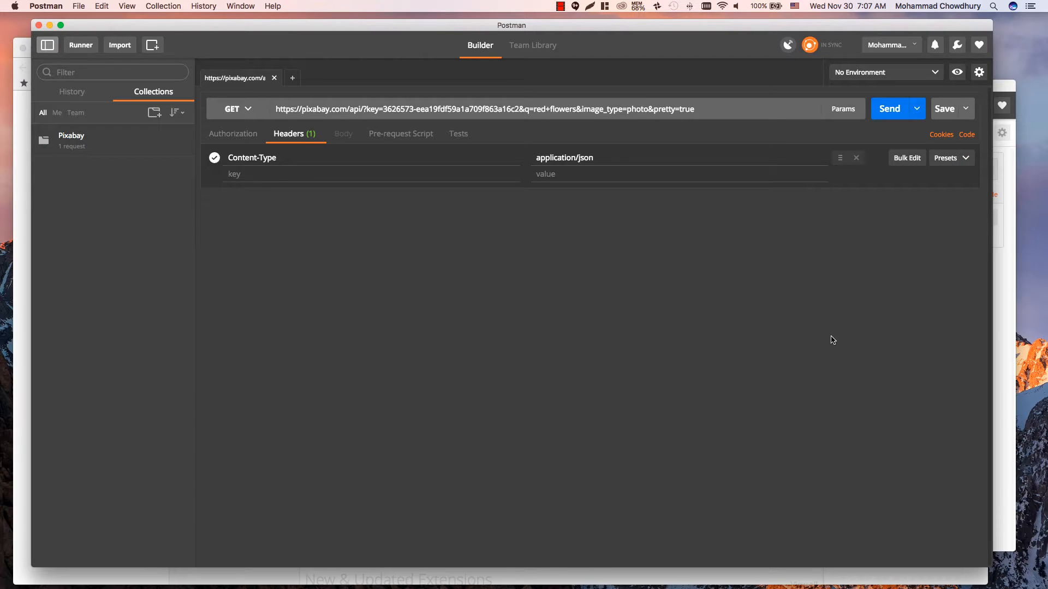
{"action": "mouse_move", "coordinate": [817, 359]}
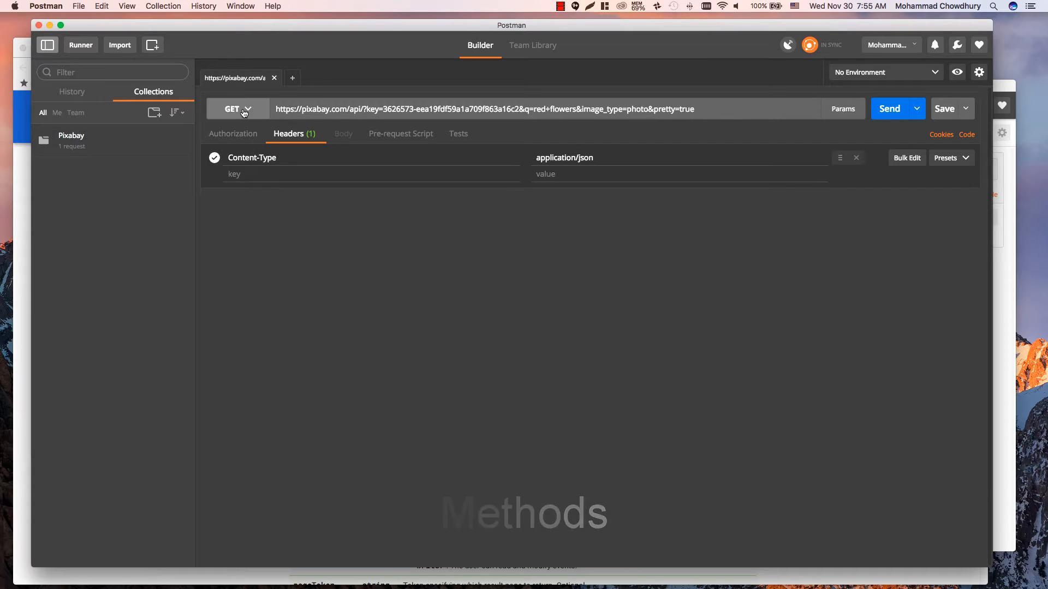
Show the HTTP method list (GET, POST, PUT, PATCH, DELETE) for the Pixabay request.
{"action": "left_click", "coordinate": [237, 109]}
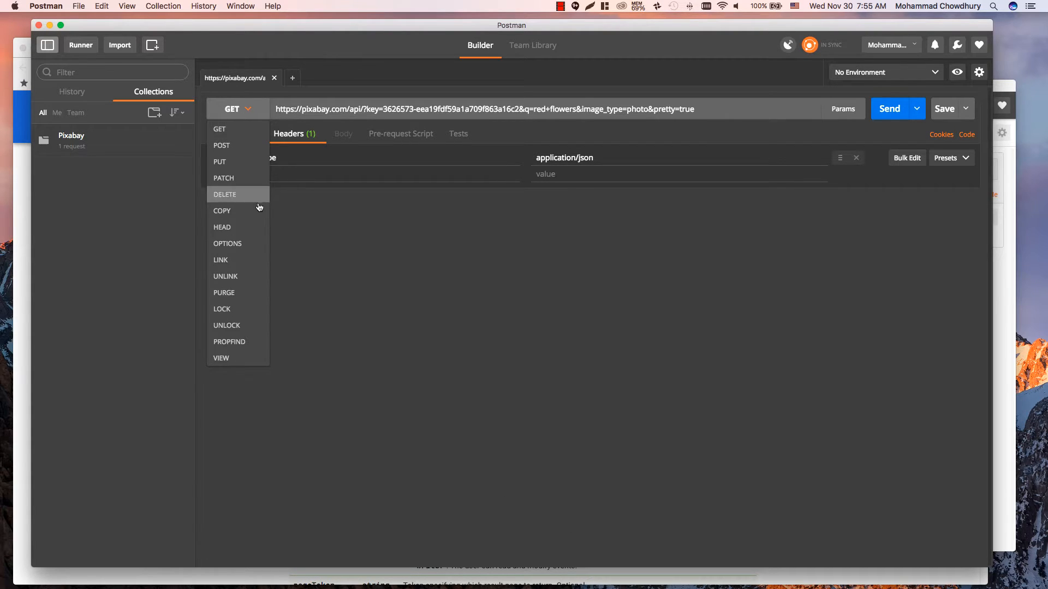
{"action": "mouse_move", "coordinate": [447, 309]}
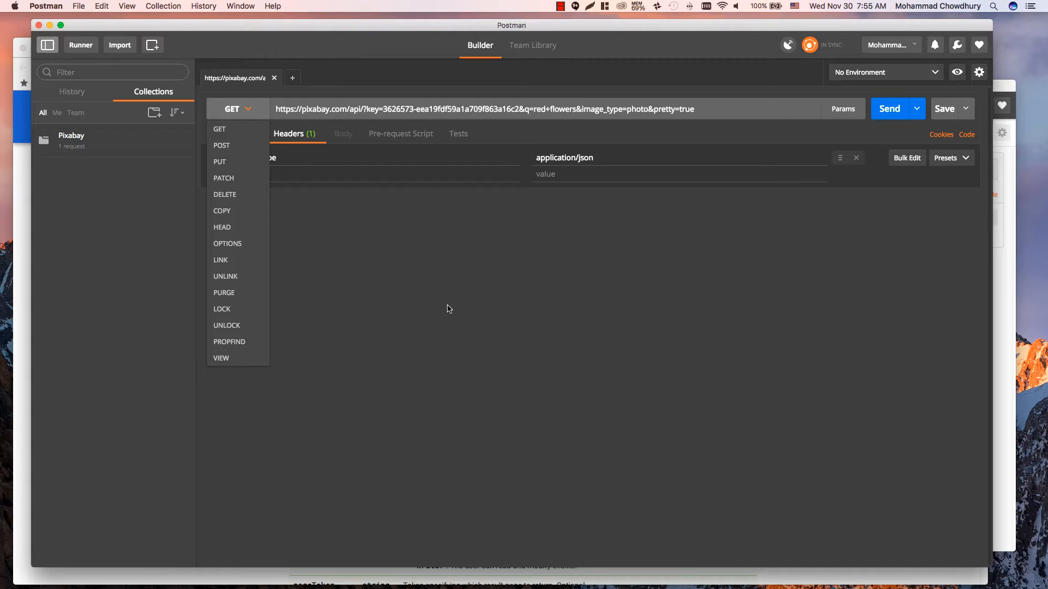
{"action": "mouse_move", "coordinate": [441, 302]}
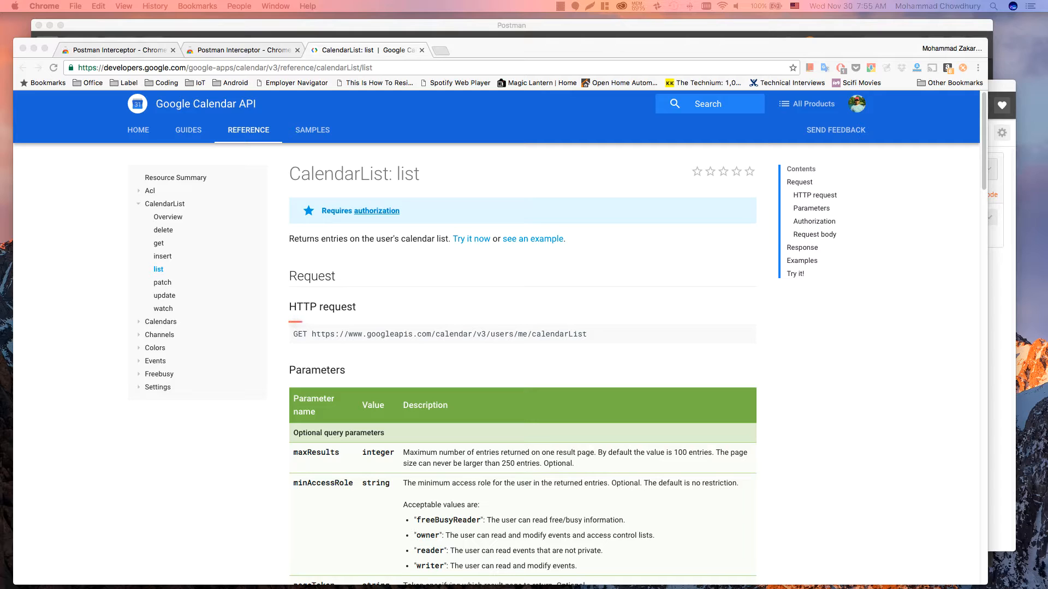
View the Calendar API CalendarList list (GET) and insert (POST) reference pages, highlighting their methods.
{"action": "double_click", "coordinate": [299, 334]}
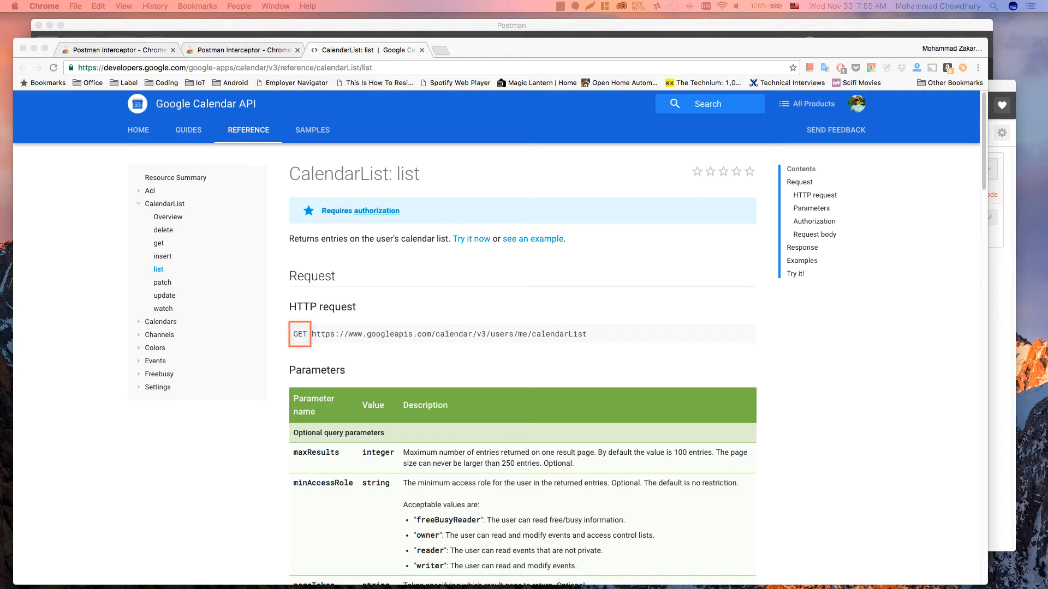
{"action": "mouse_move", "coordinate": [162, 256]}
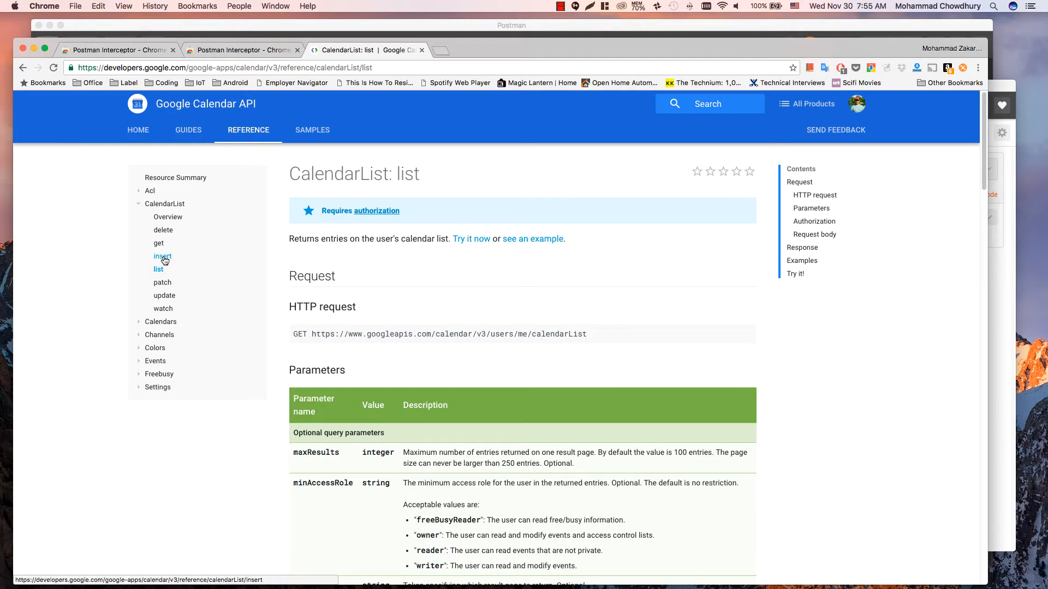
{"action": "left_click", "coordinate": [162, 256]}
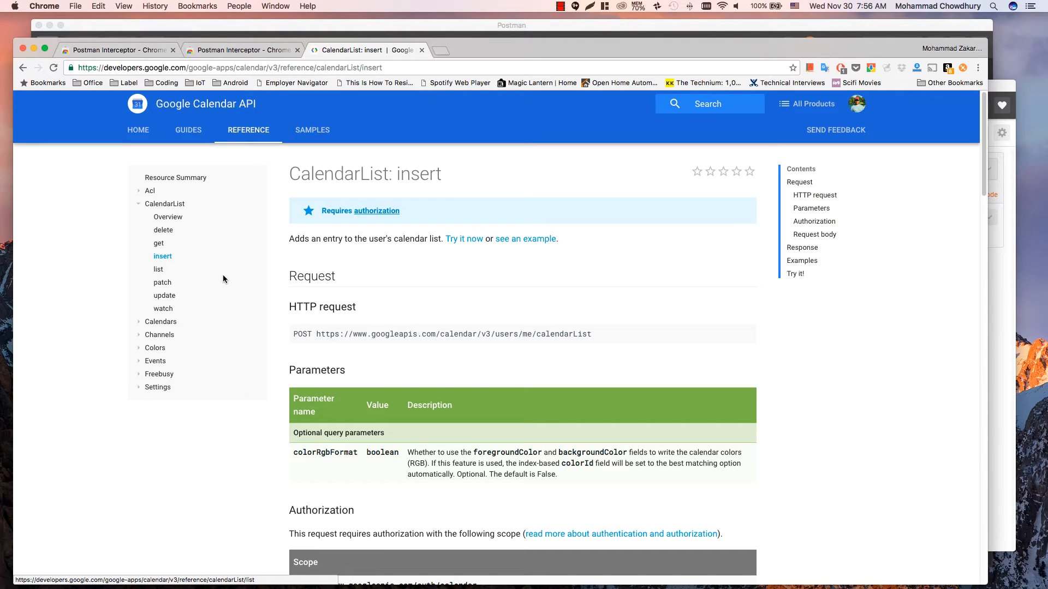
{"action": "double_click", "coordinate": [301, 334]}
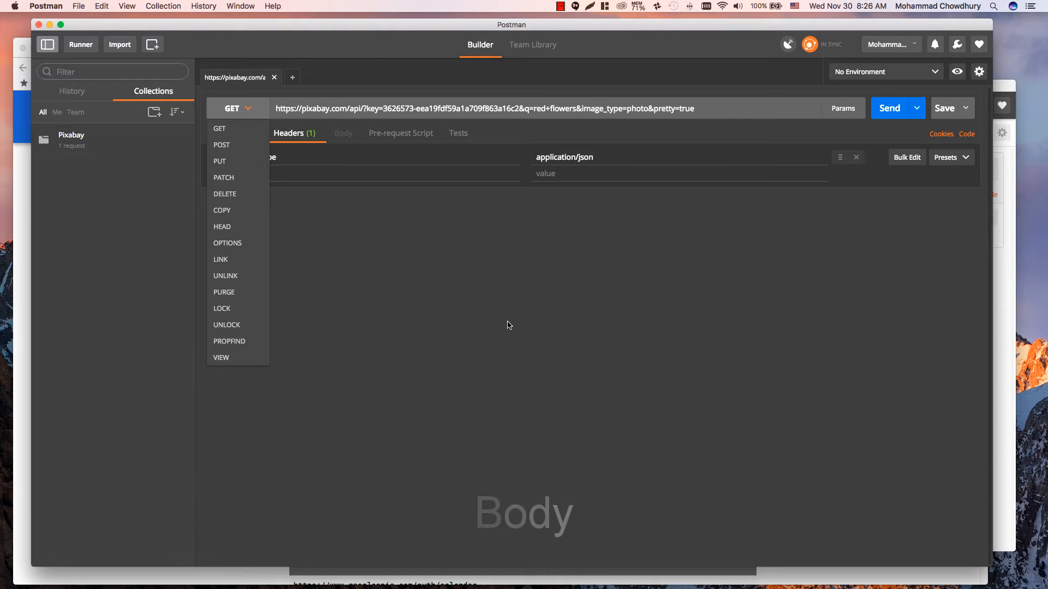
{"action": "mouse_move", "coordinate": [237, 146]}
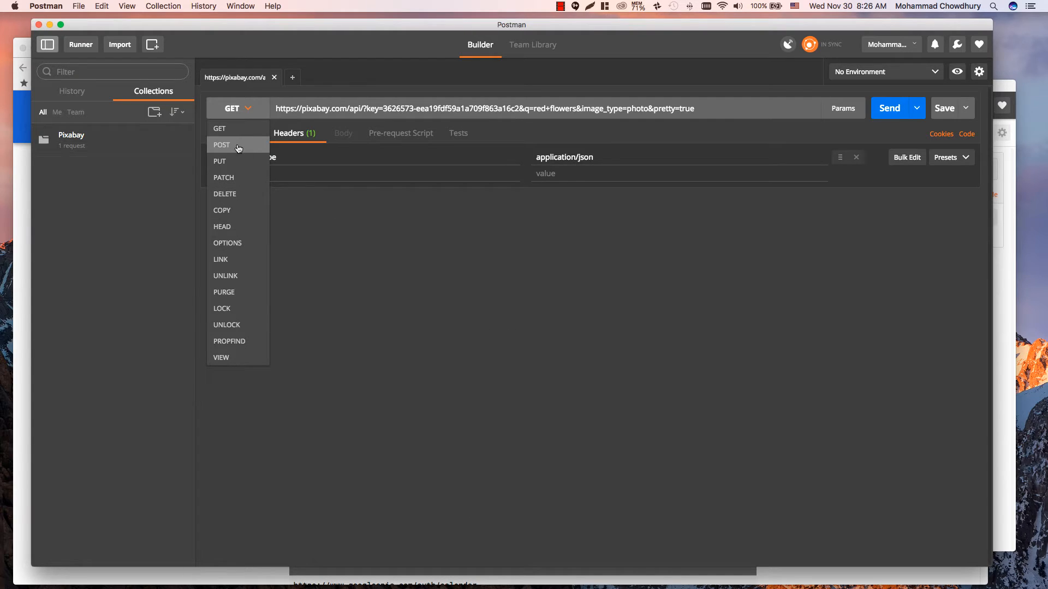
Switch the Pixabay request to POST and show its Body options: form-data, urlencoded, raw, binary.
{"action": "left_click", "coordinate": [221, 145]}
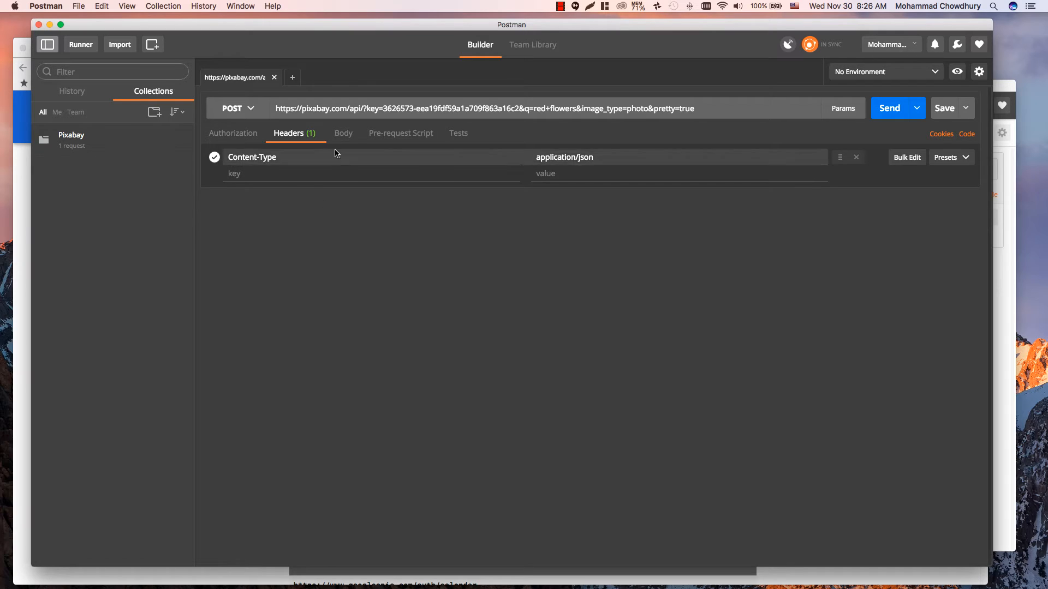
{"action": "left_click", "coordinate": [342, 133]}
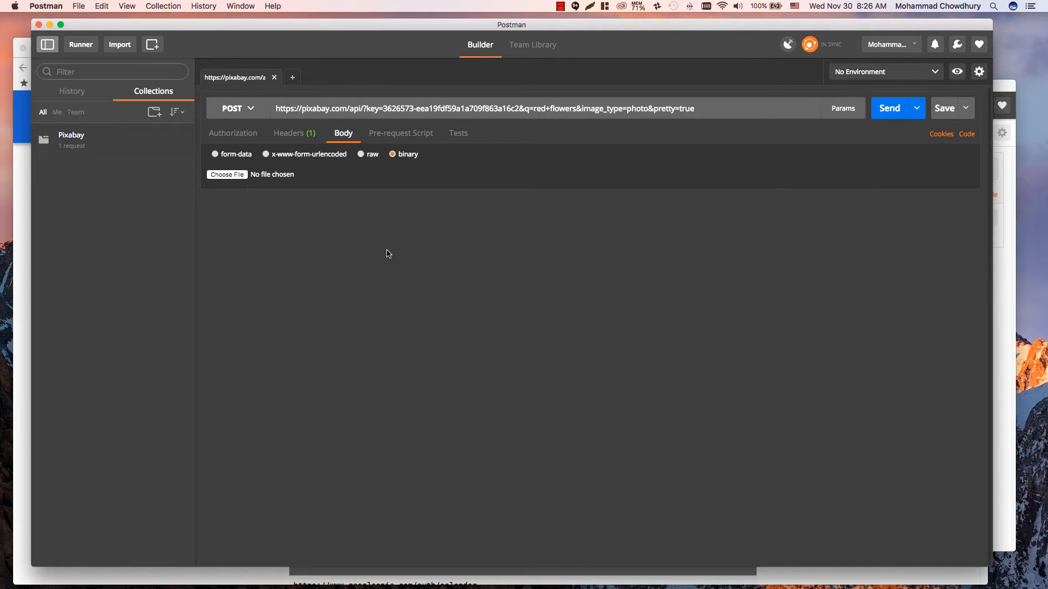
{"action": "mouse_move", "coordinate": [393, 256]}
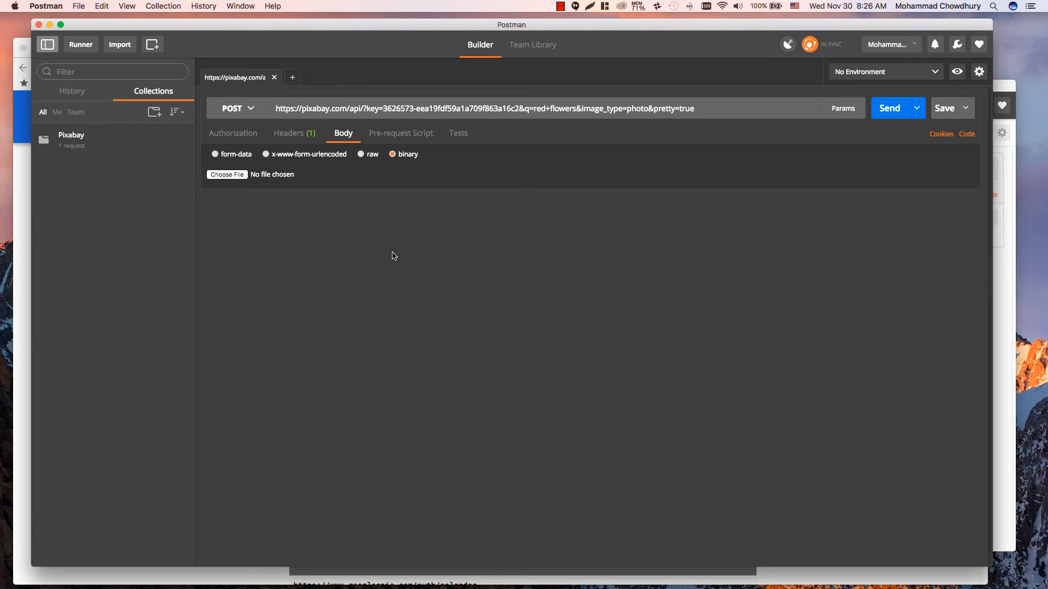
{"action": "mouse_move", "coordinate": [215, 153]}
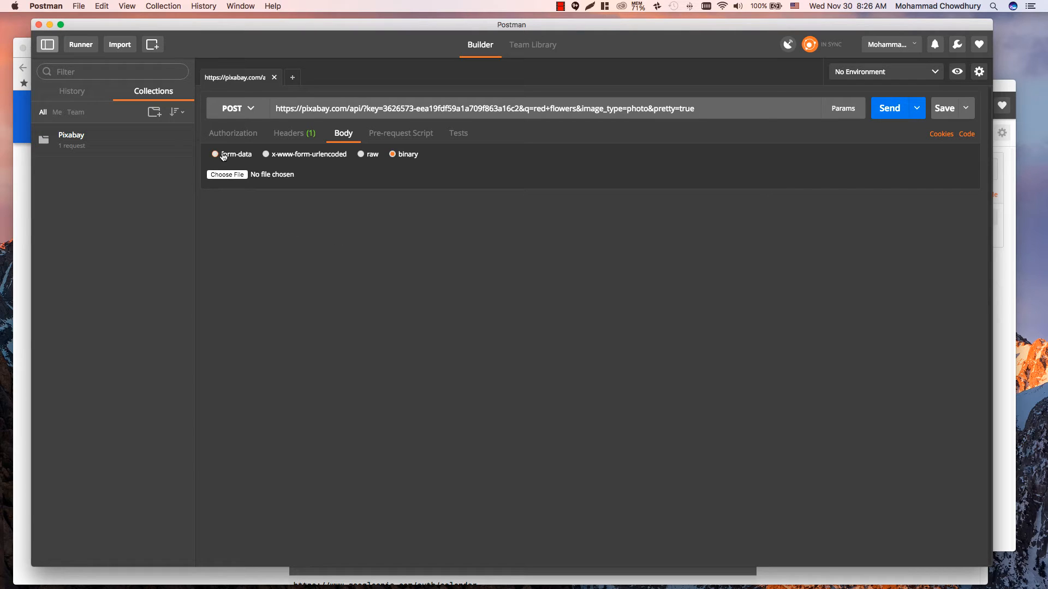
Use a form-data body with a File-type row and attach README.txt.
{"action": "left_click", "coordinate": [215, 154]}
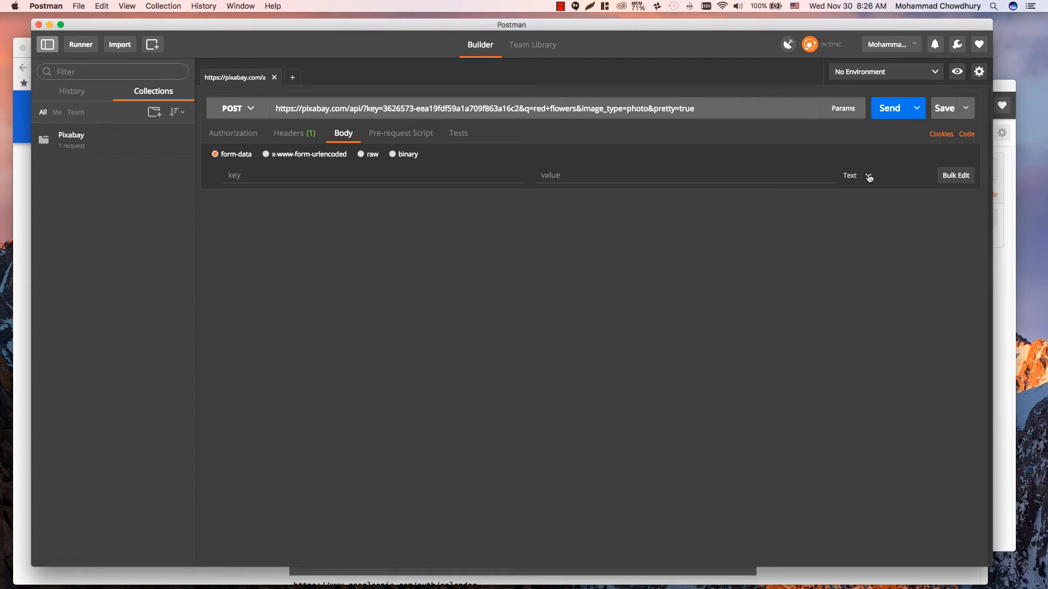
{"action": "left_click", "coordinate": [858, 174]}
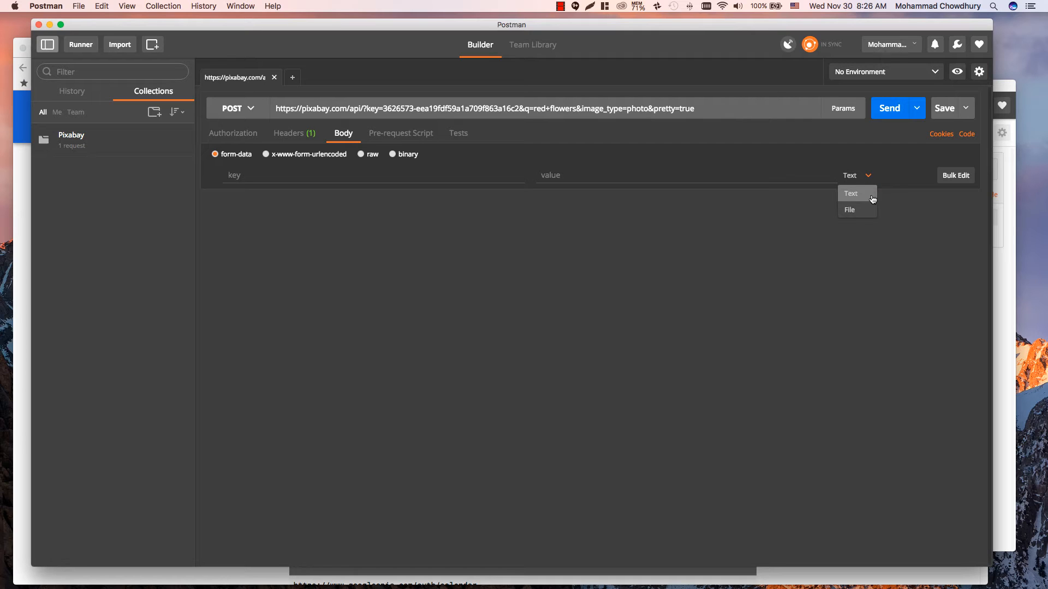
{"action": "left_click", "coordinate": [849, 210]}
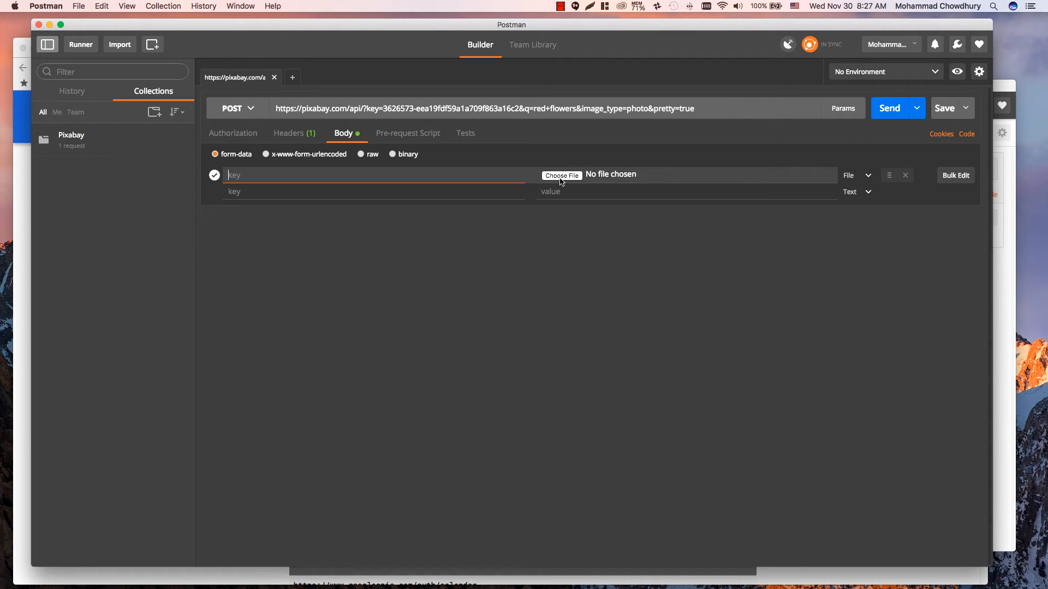
{"action": "left_click", "coordinate": [561, 174]}
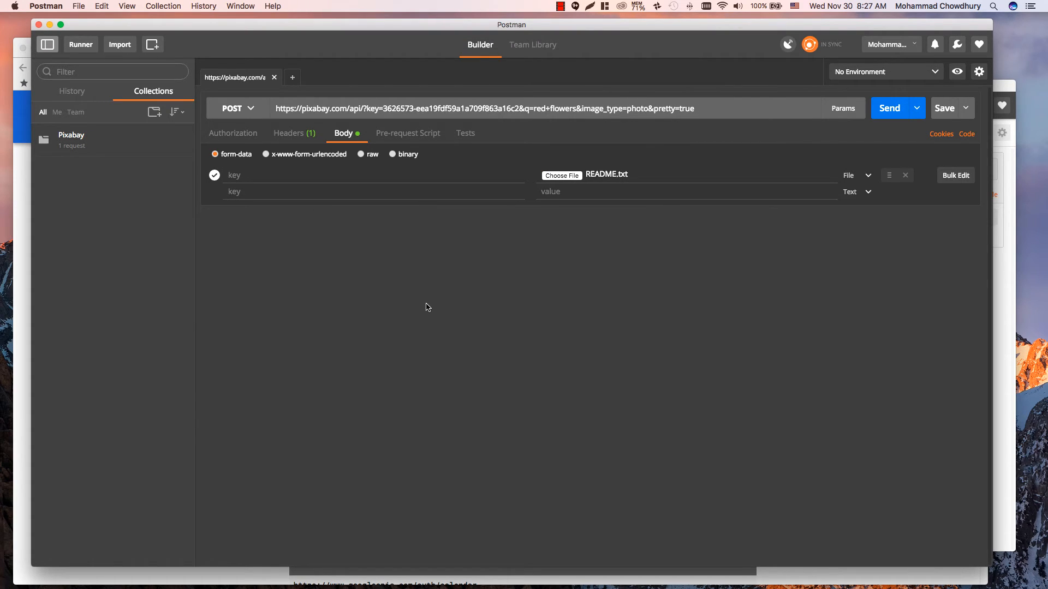
{"action": "mouse_move", "coordinate": [498, 303]}
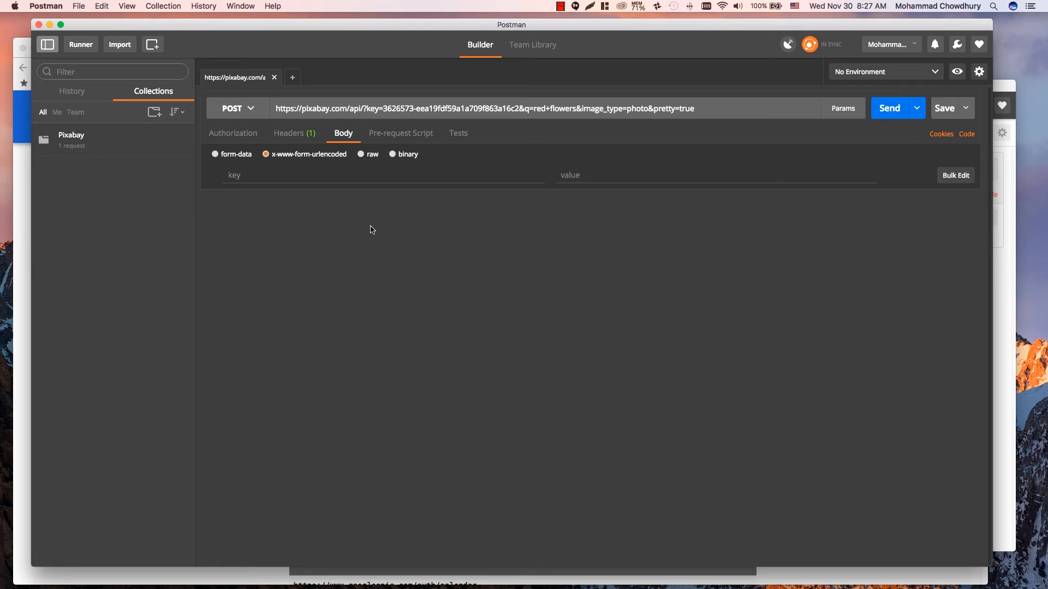
Set a raw body in XML (text/xml) format and check the resulting request headers.
{"action": "left_click", "coordinate": [363, 153]}
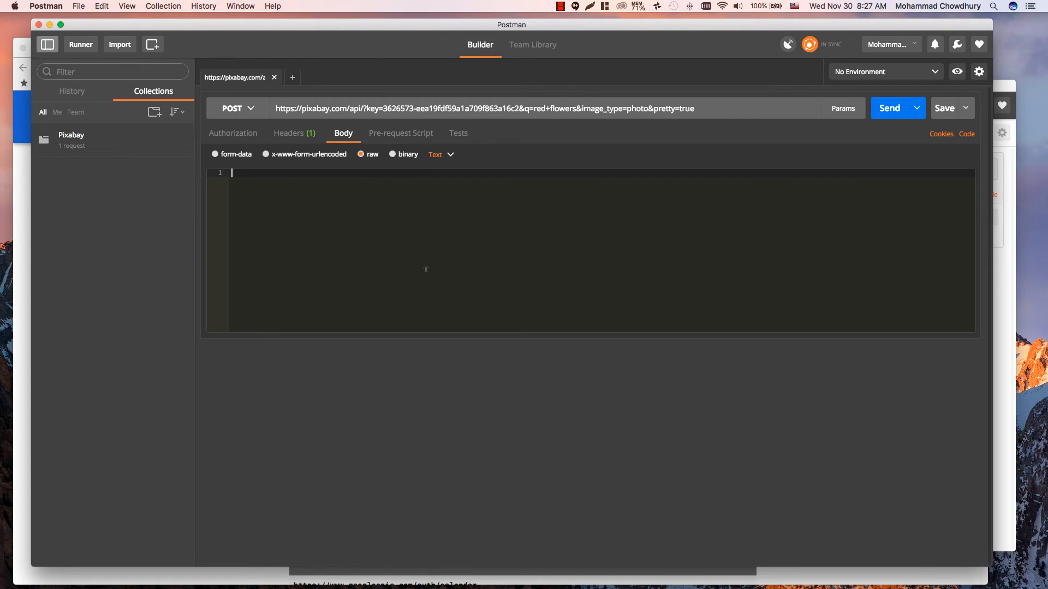
{"action": "mouse_move", "coordinate": [433, 279]}
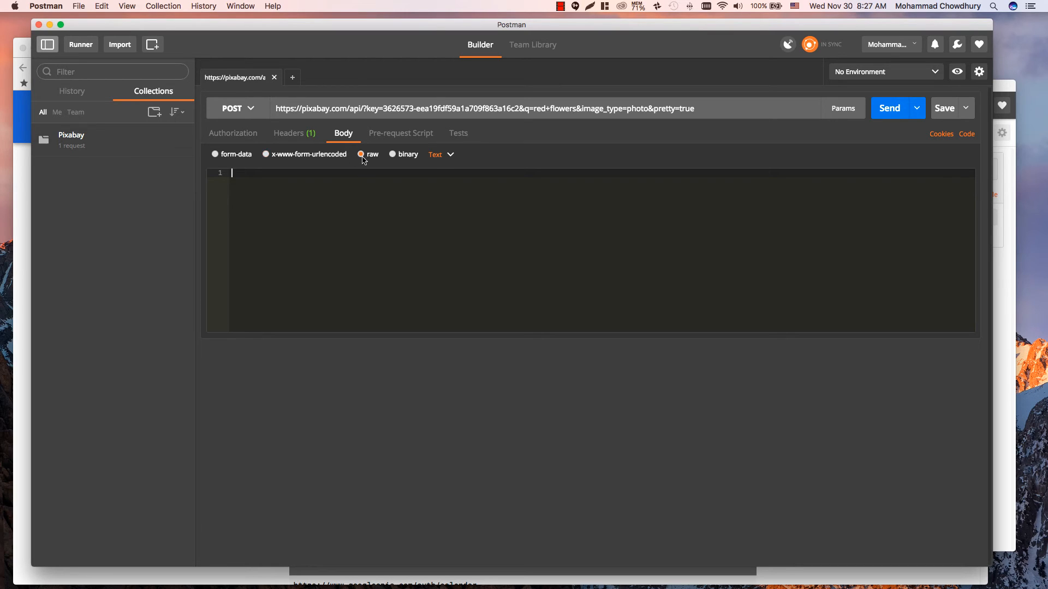
{"action": "left_click", "coordinate": [439, 154]}
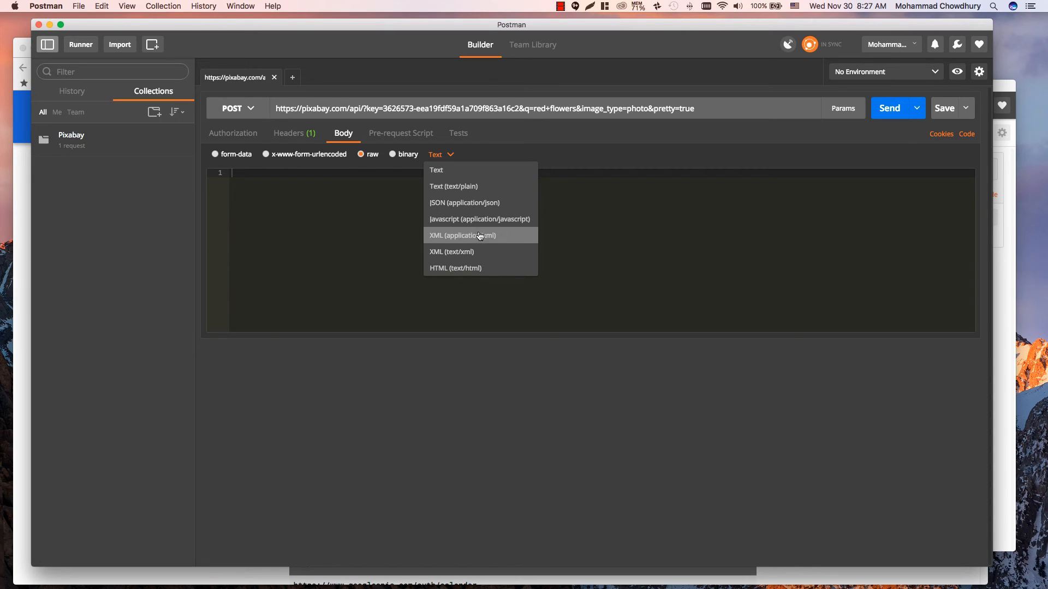
{"action": "mouse_move", "coordinate": [475, 252]}
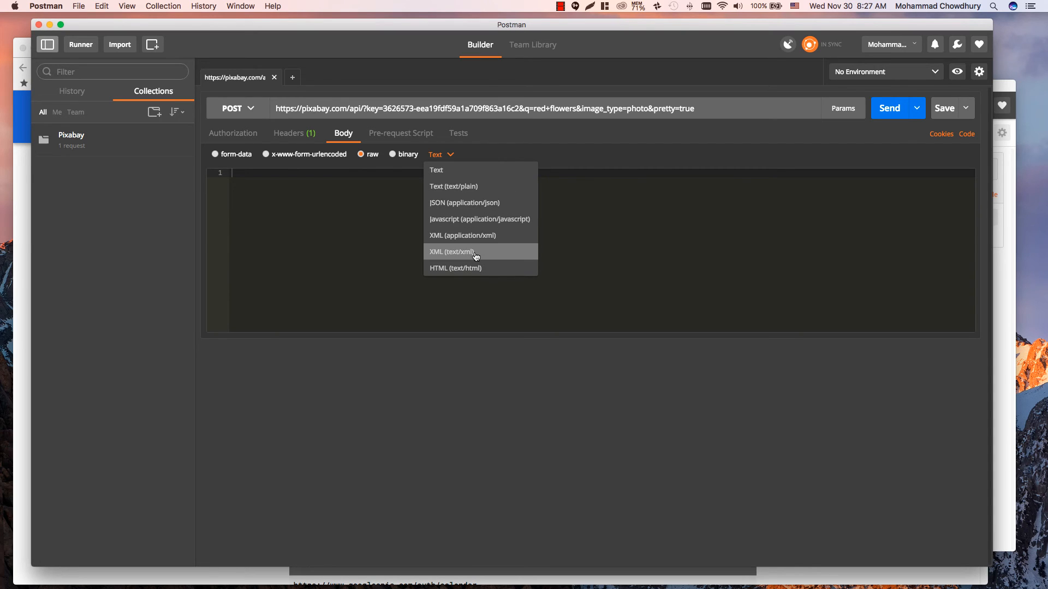
{"action": "left_click", "coordinate": [453, 252]}
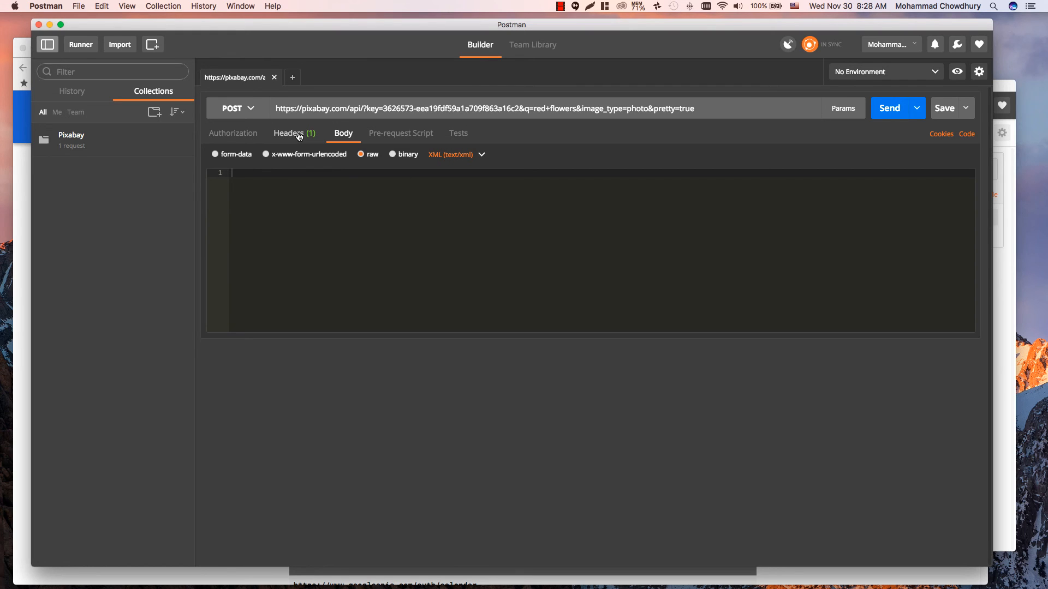
{"action": "left_click", "coordinate": [288, 133]}
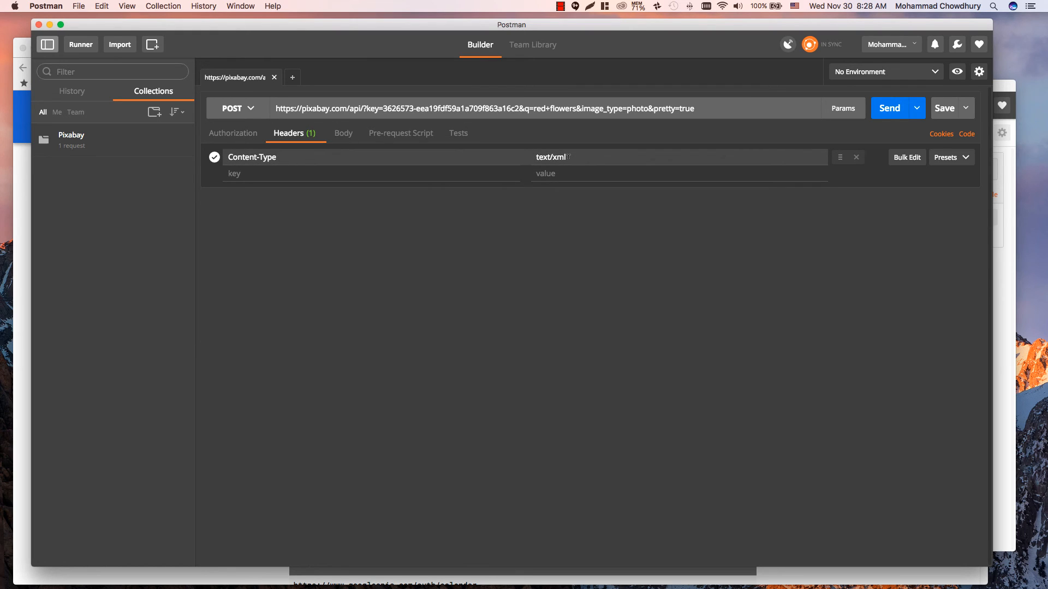
{"action": "left_click", "coordinate": [343, 133]}
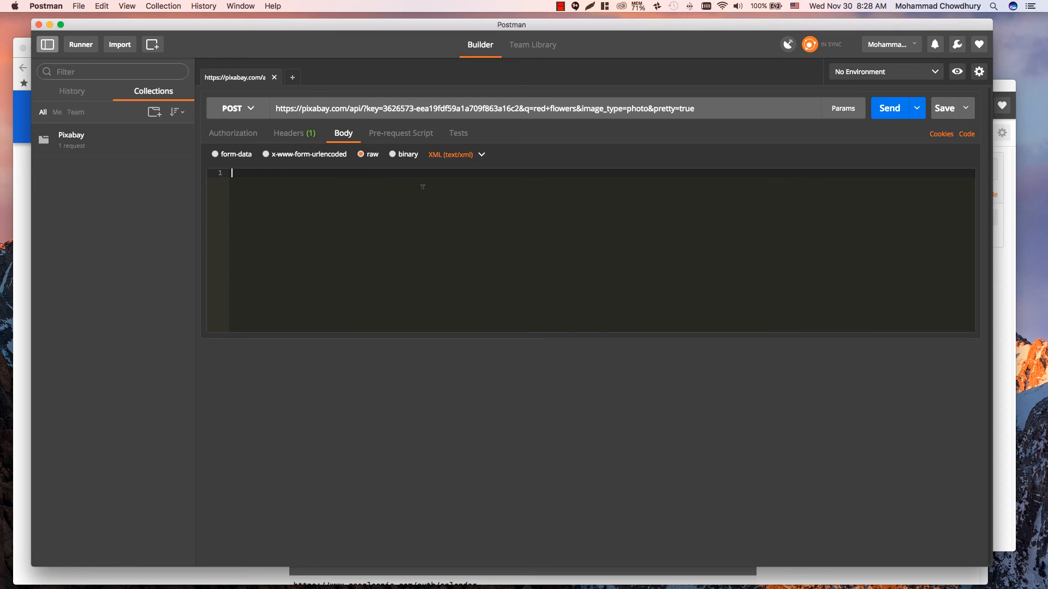
Change the raw format to JSON, confirm Content-Type application/json, then set the body to binary.
{"action": "left_click", "coordinate": [455, 154]}
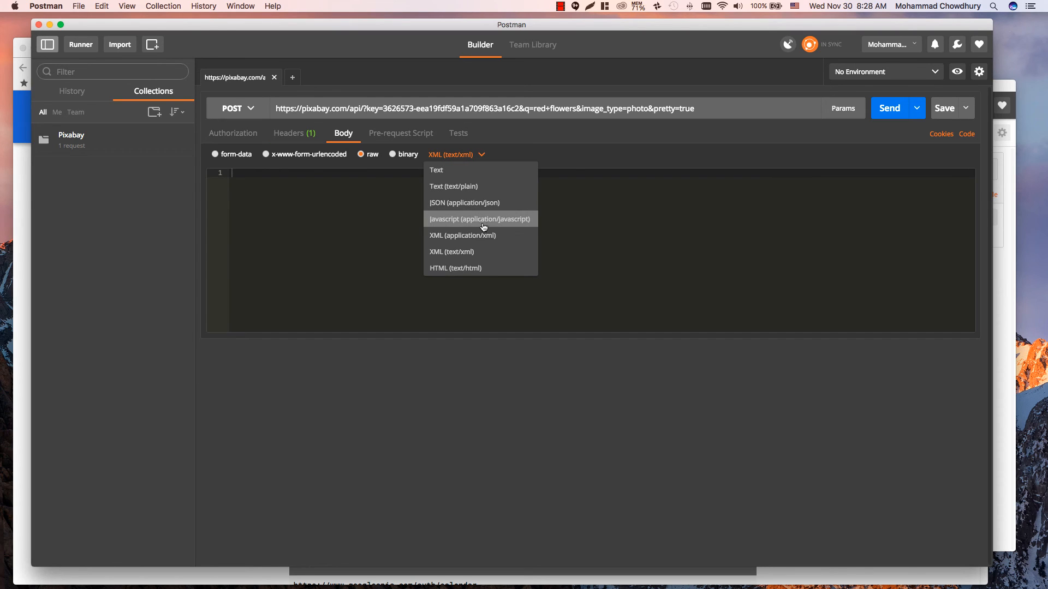
{"action": "left_click", "coordinate": [464, 203]}
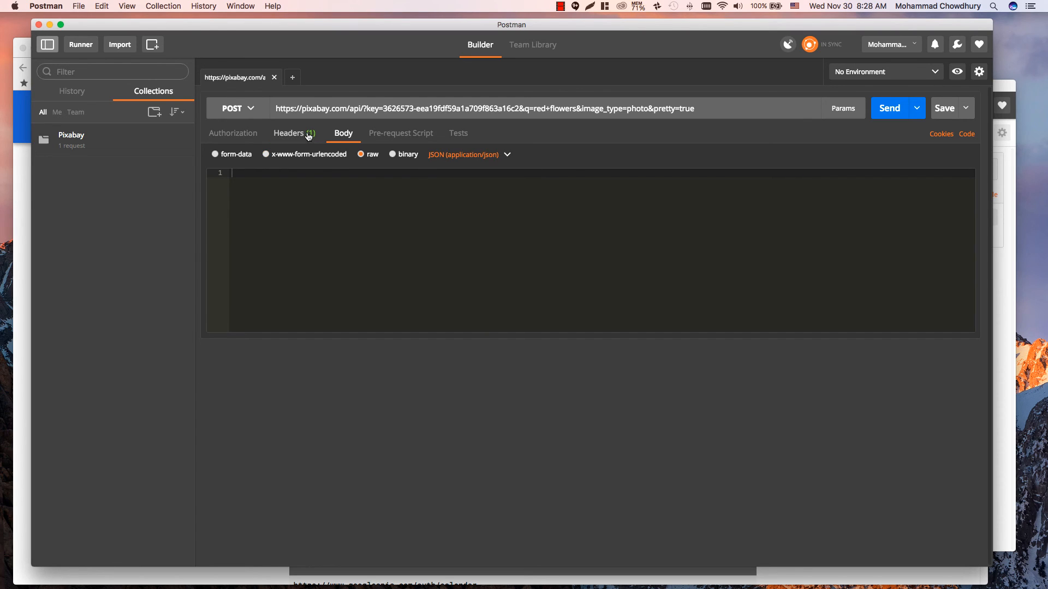
{"action": "left_click", "coordinate": [289, 133]}
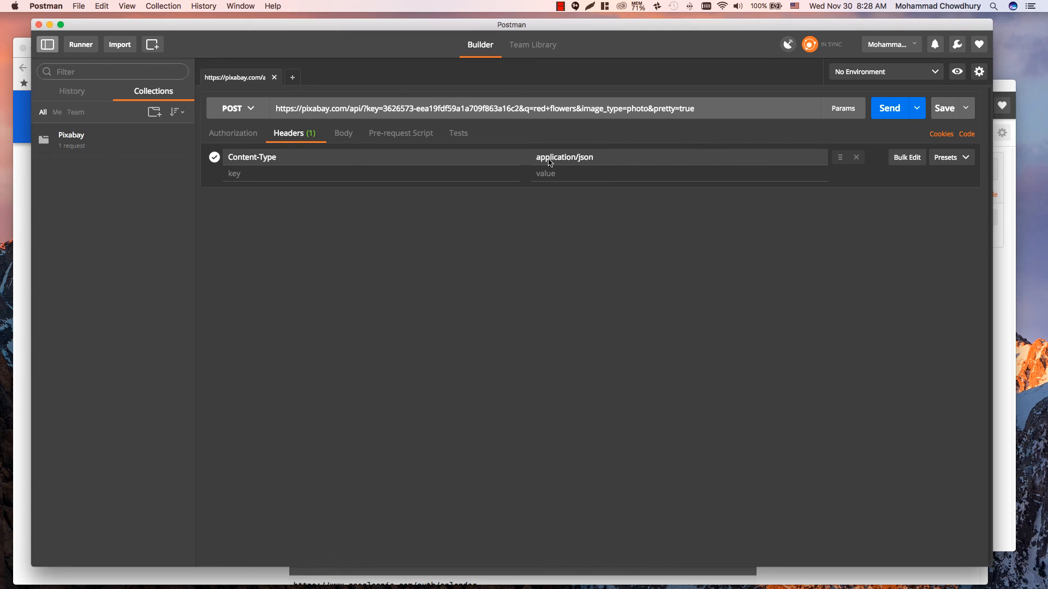
{"action": "left_click", "coordinate": [343, 133]}
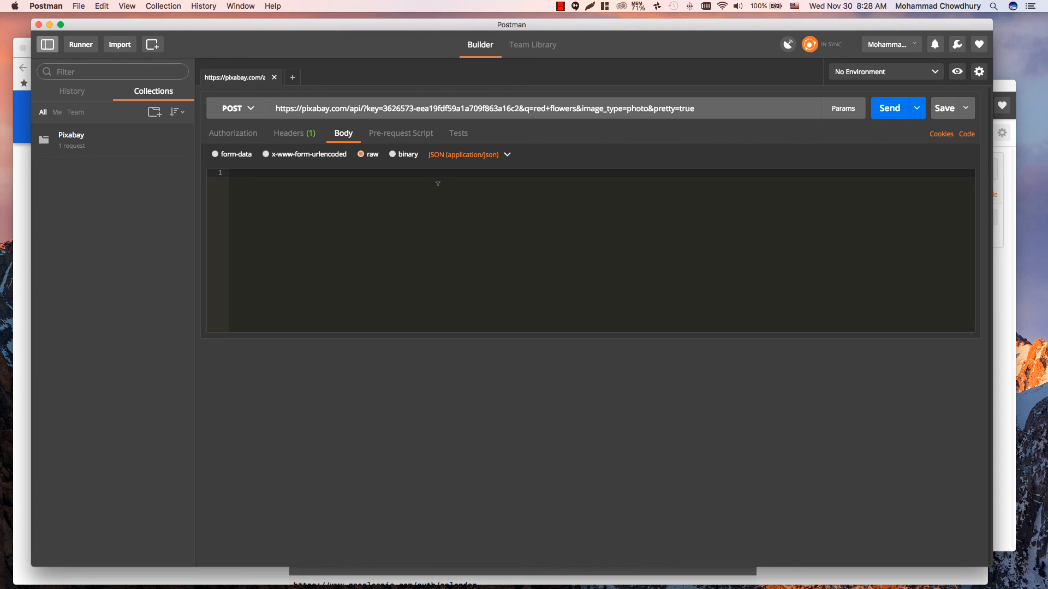
{"action": "left_click", "coordinate": [392, 154]}
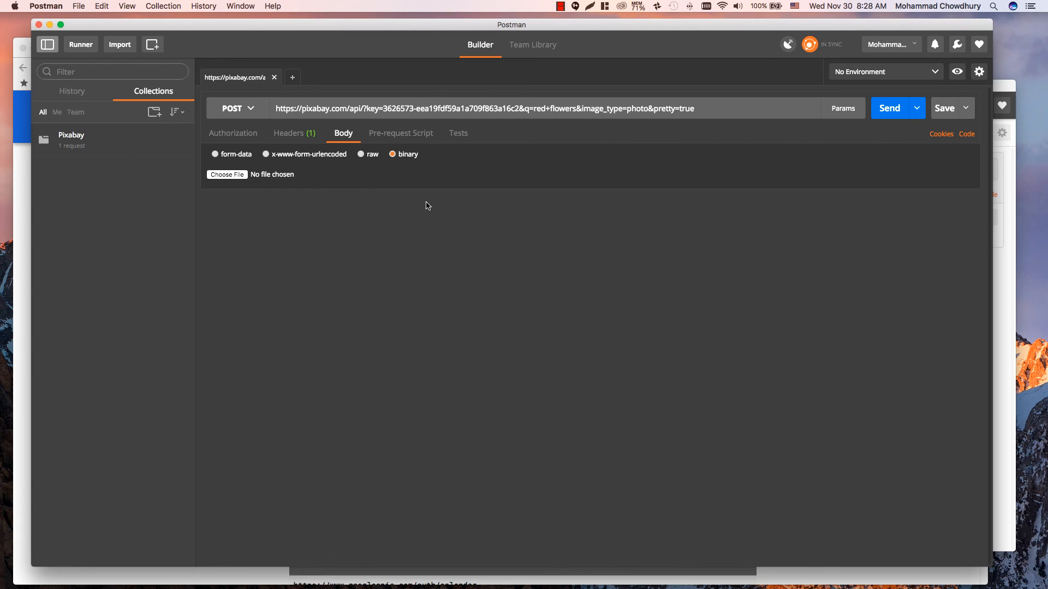